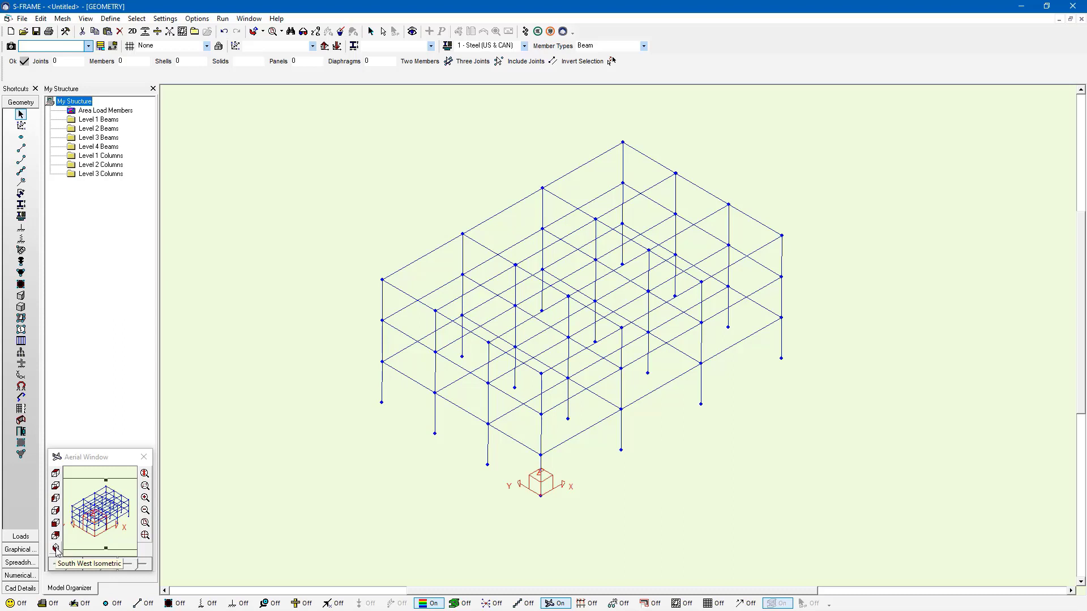
Step: Save the south-west isometric as the view 'Standard 3D view' with Auto display views on
click(56, 547)
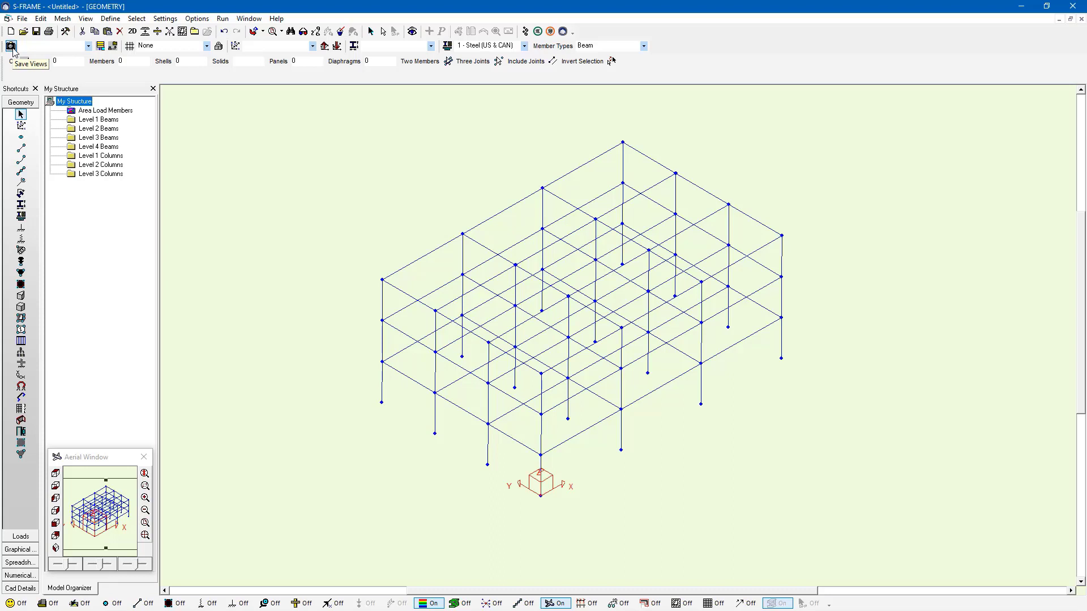
click(12, 46)
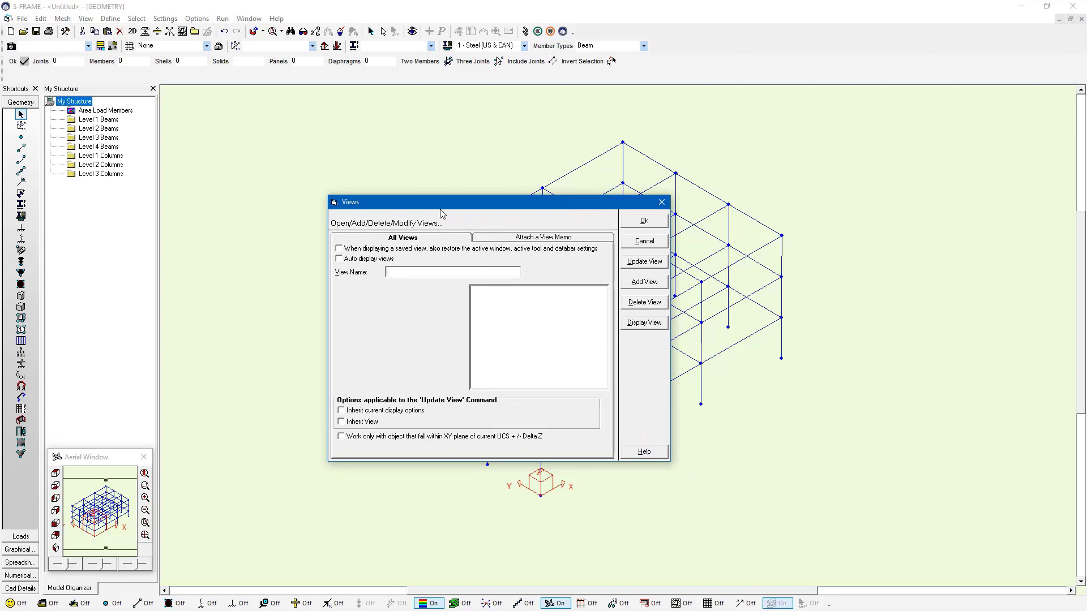
text(Standard 3D view)
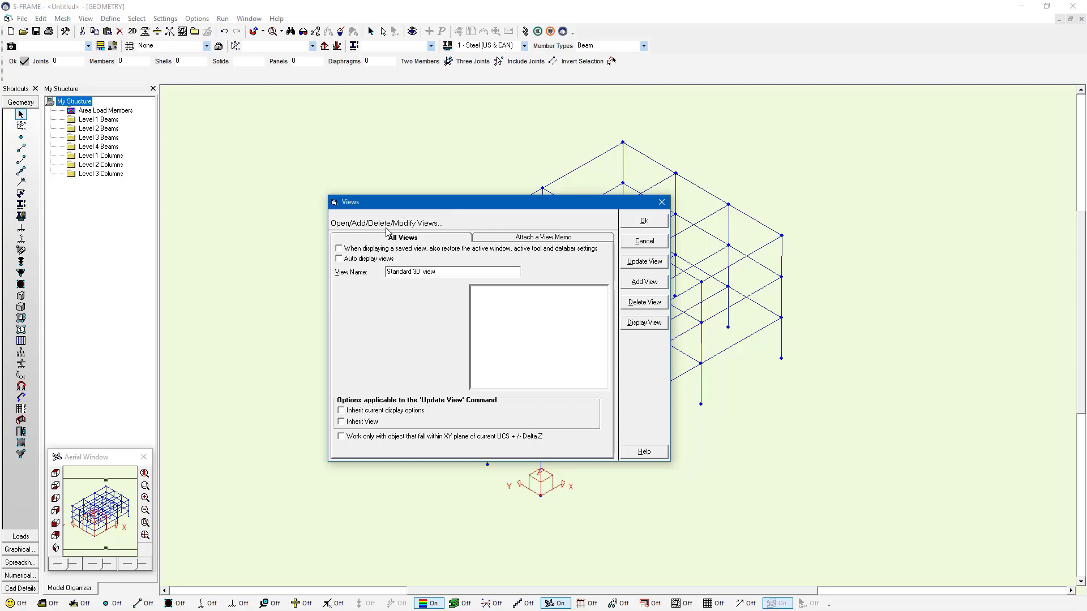
click(340, 258)
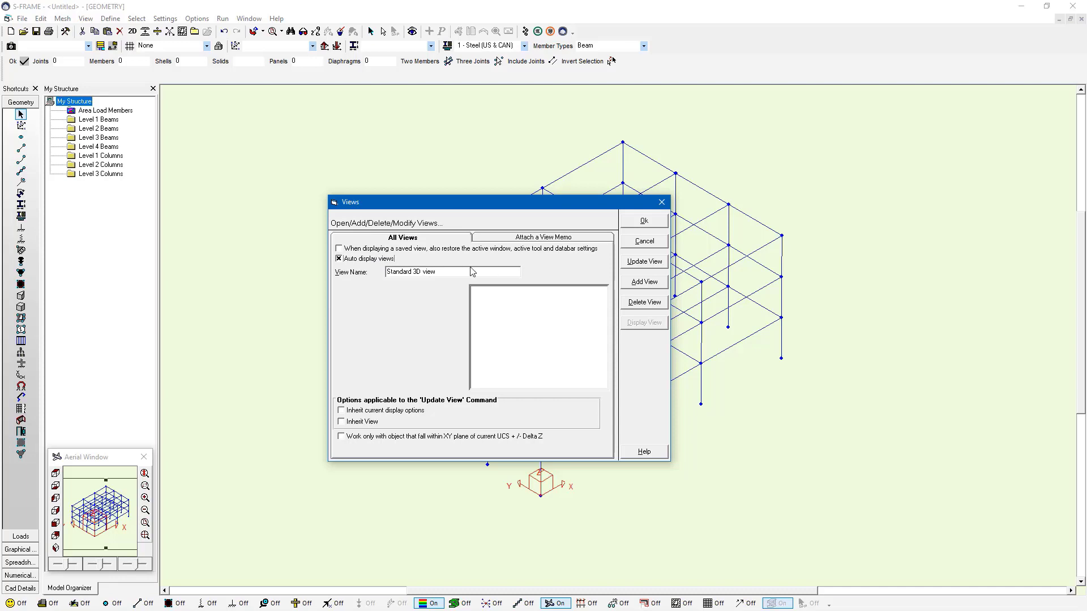
mouse_move(625, 275)
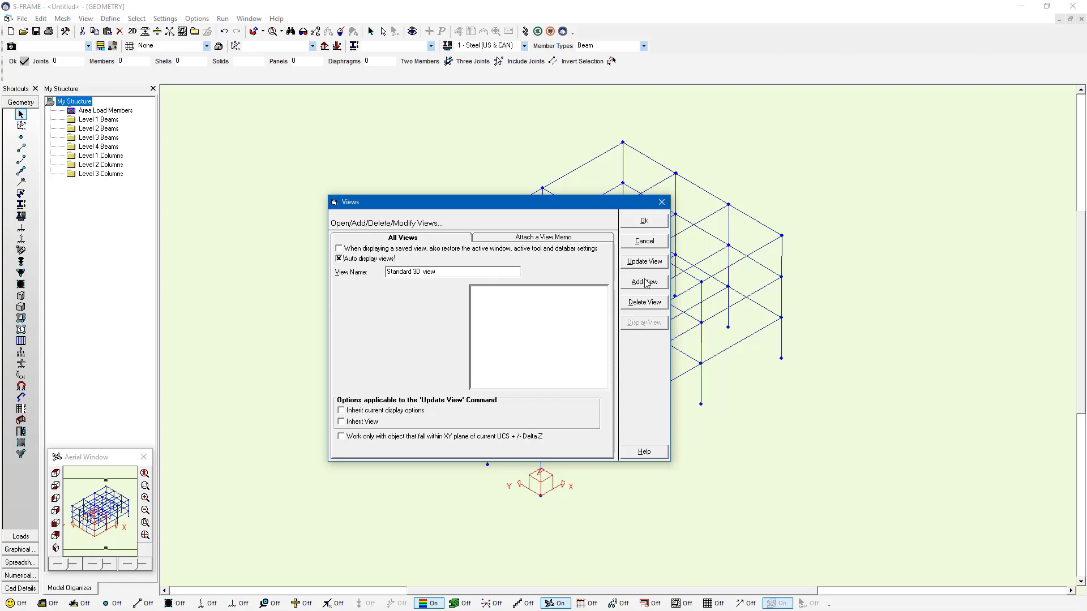
click(643, 282)
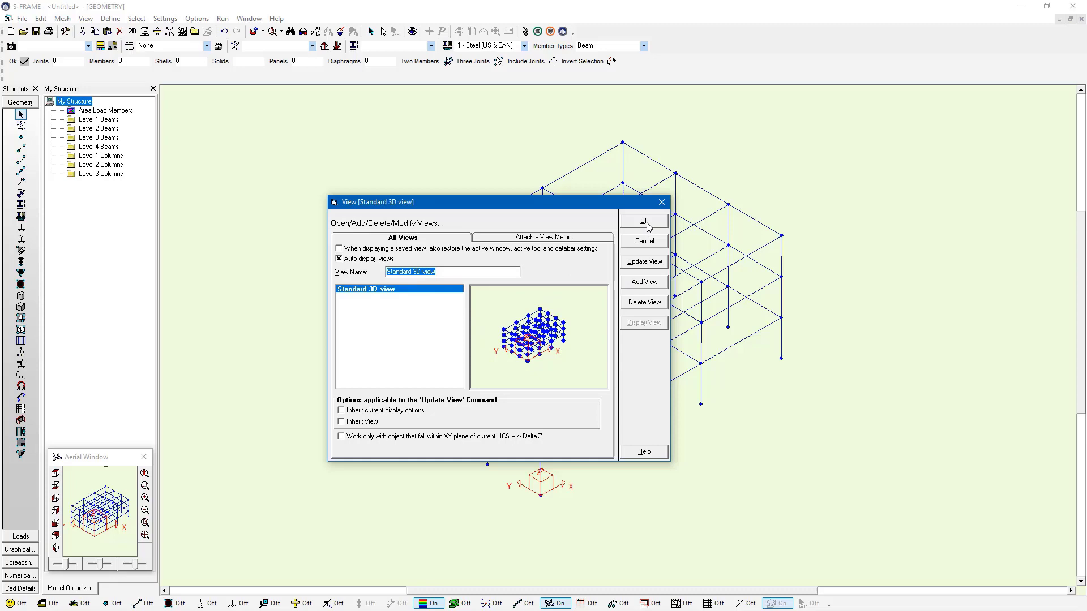
click(642, 221)
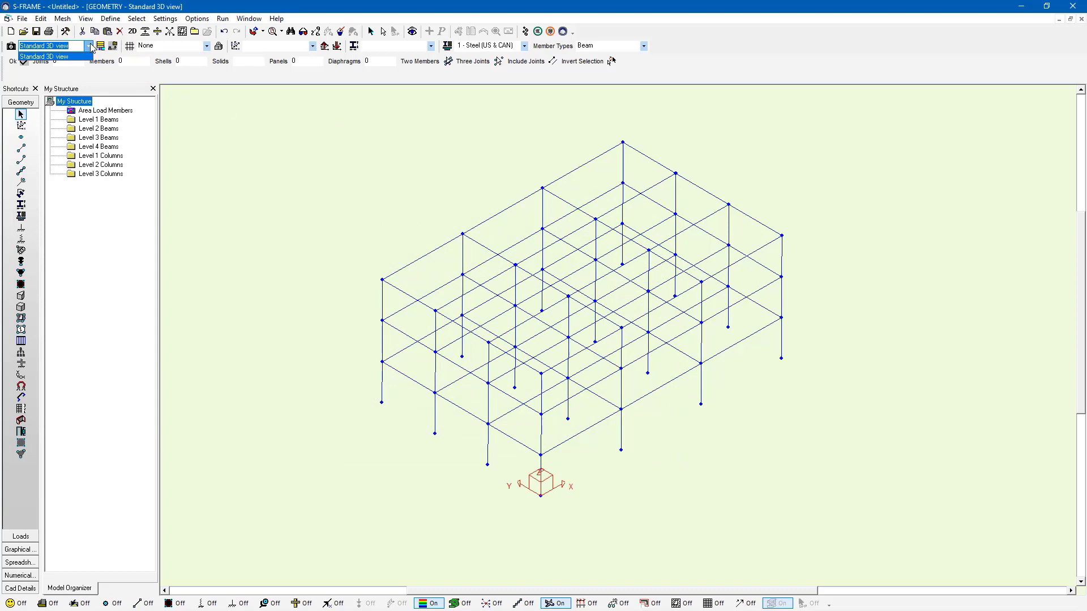
click(88, 45)
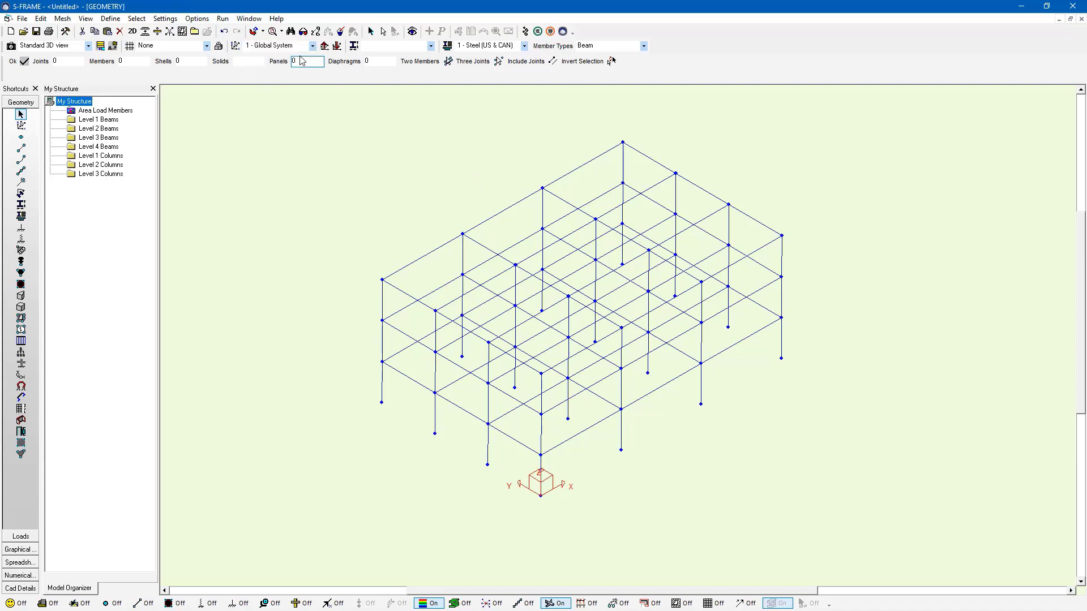
mouse_move(340, 89)
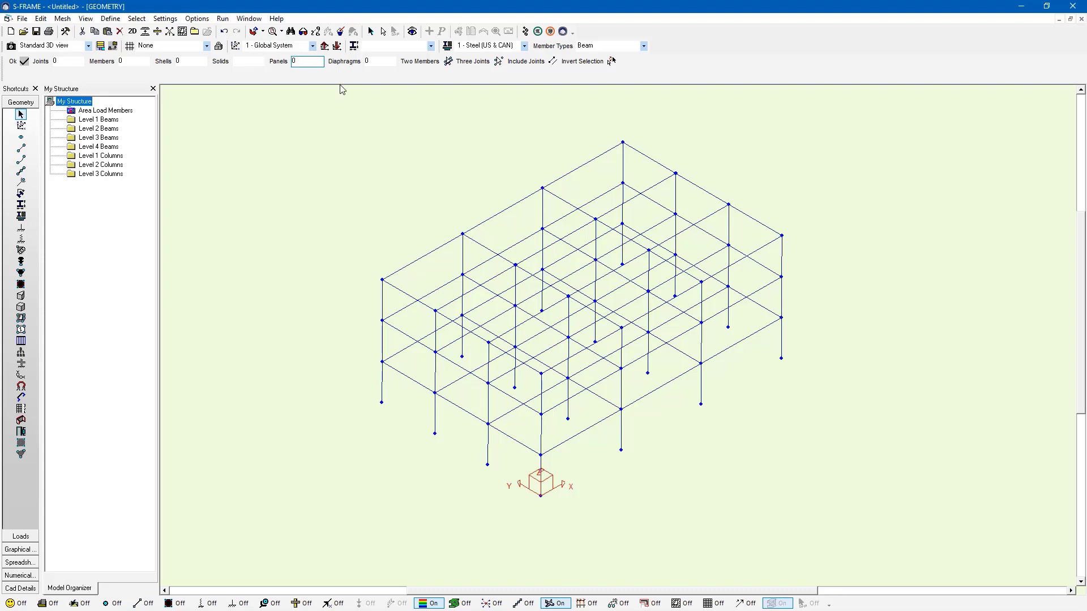
Step: Display the Base Grid and translate the grid and UCS up one storey
click(206, 46)
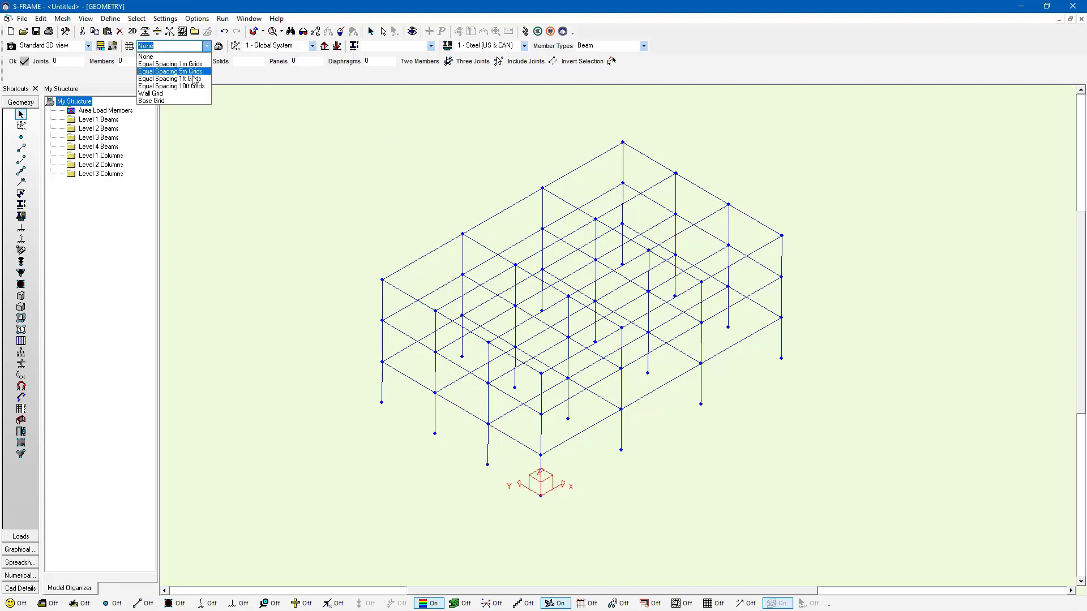
click(150, 101)
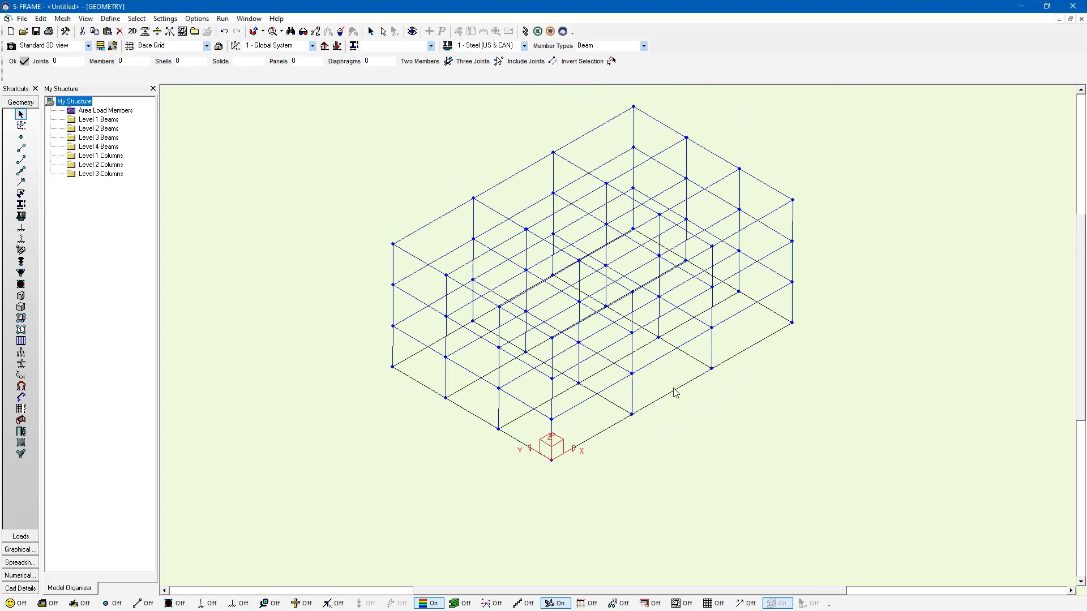
mouse_move(367, 231)
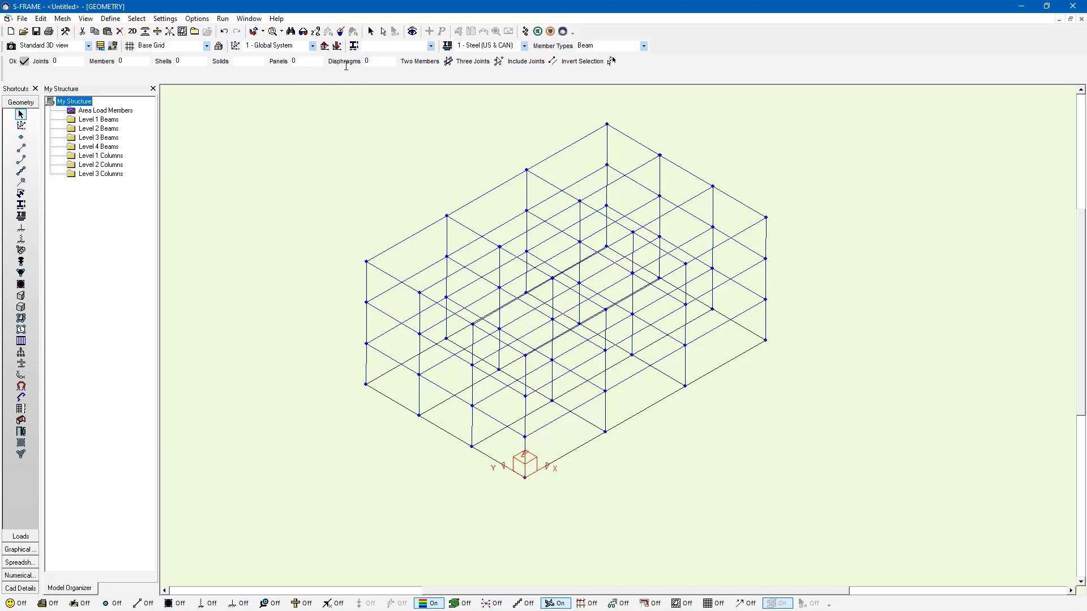
mouse_move(324, 45)
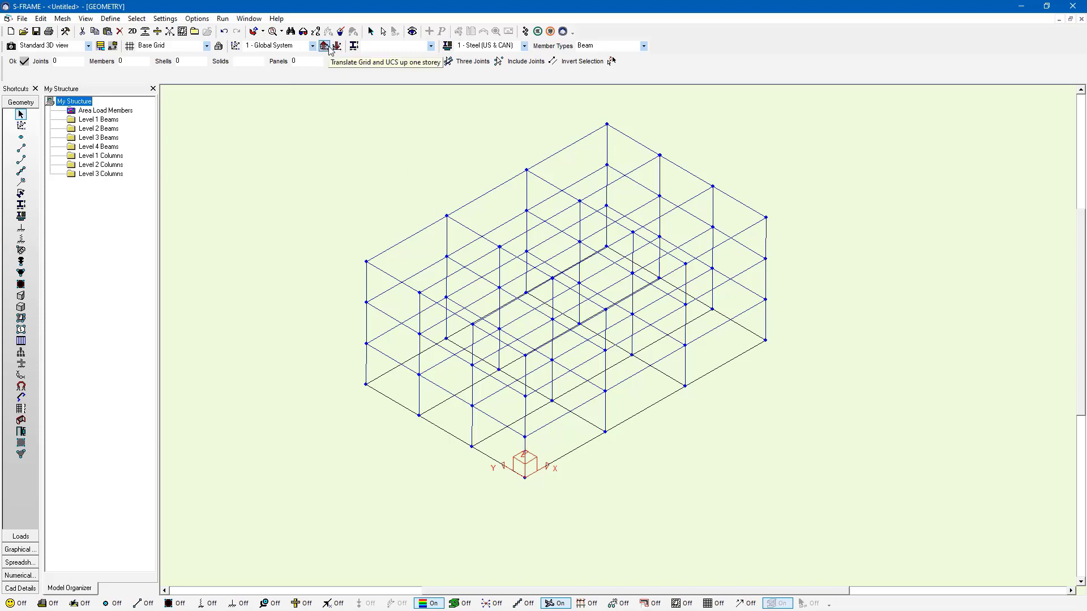
click(322, 45)
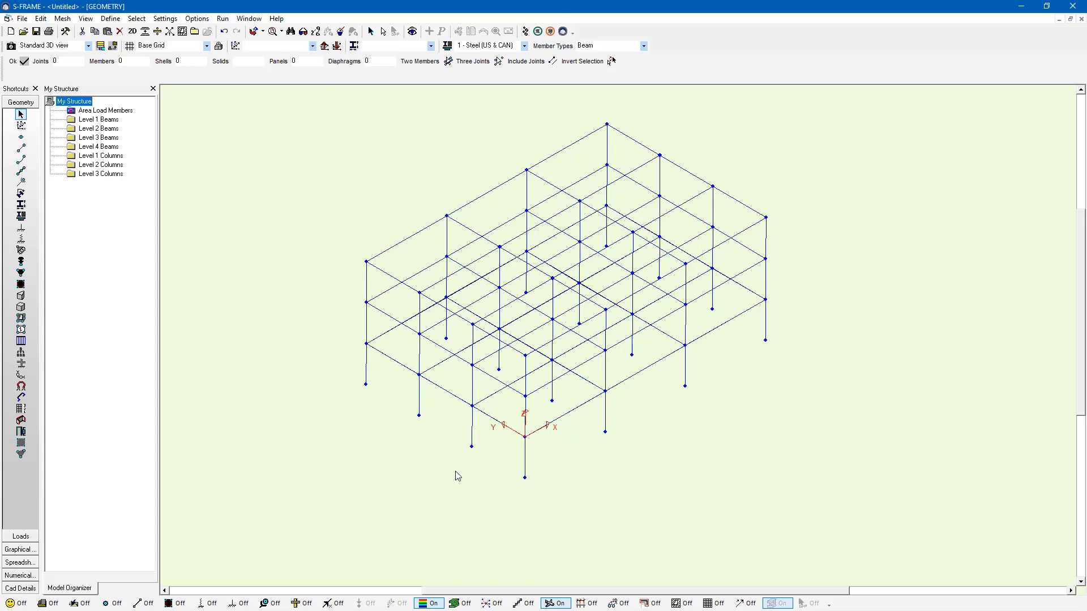
mouse_move(395, 92)
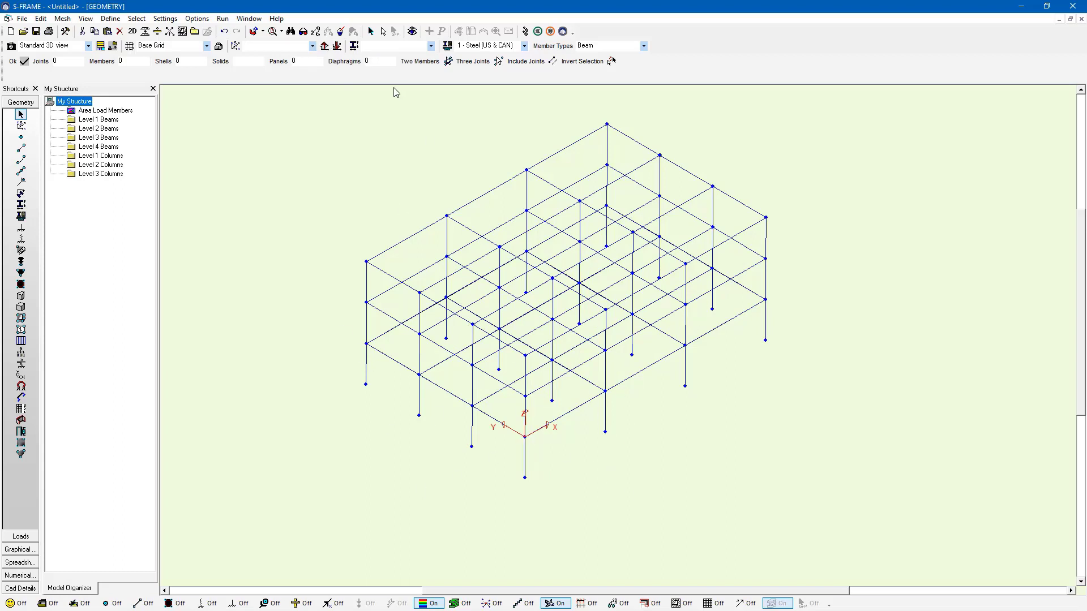
mouse_move(297, 164)
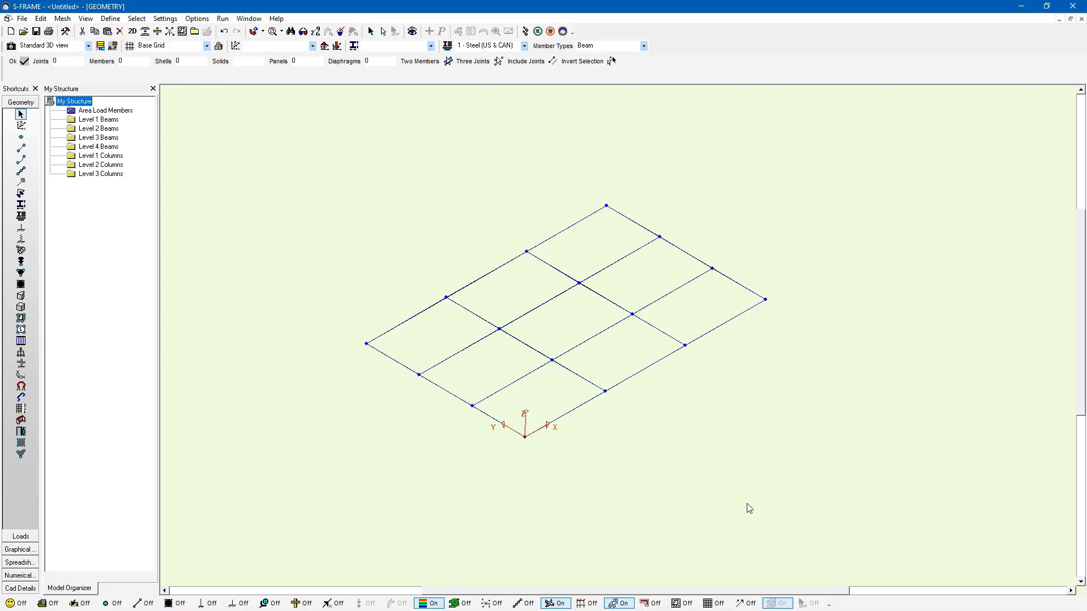
mouse_move(749, 503)
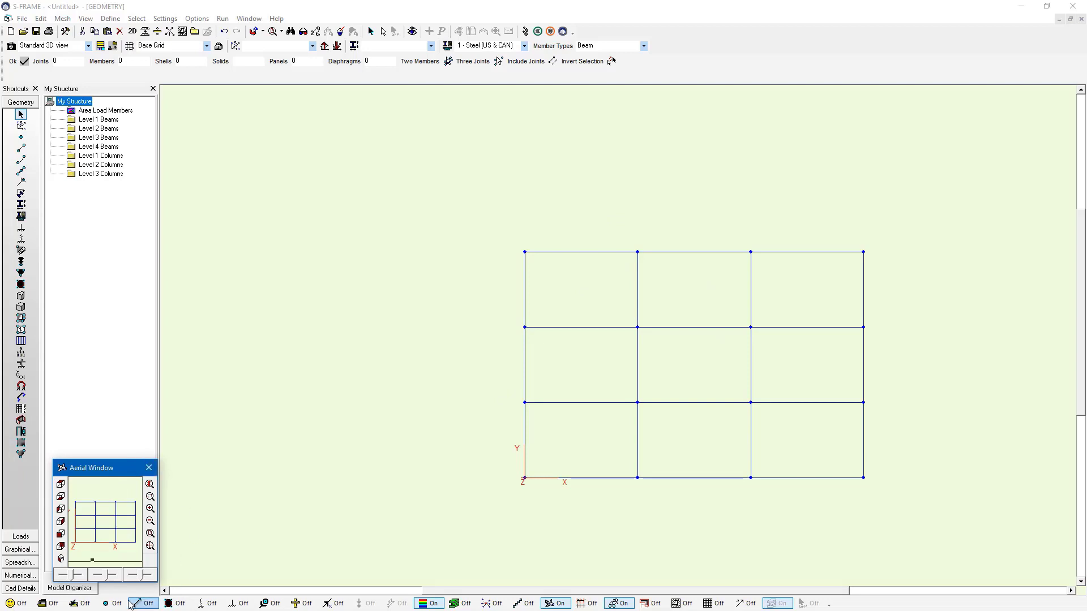
Step: Turn on joint and member number labels for the second-floor plan
click(111, 603)
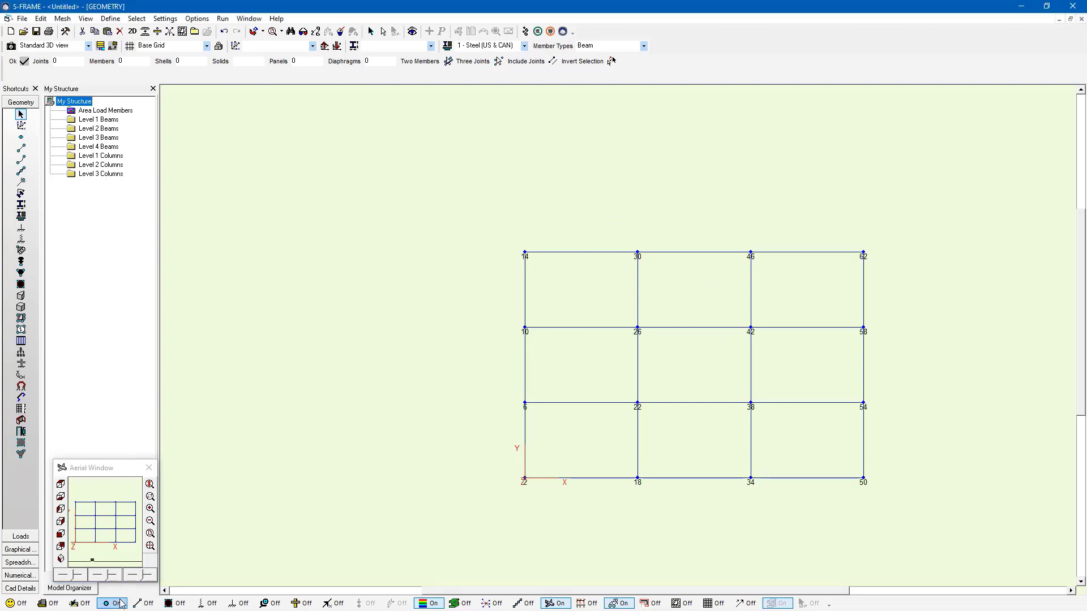
click(144, 604)
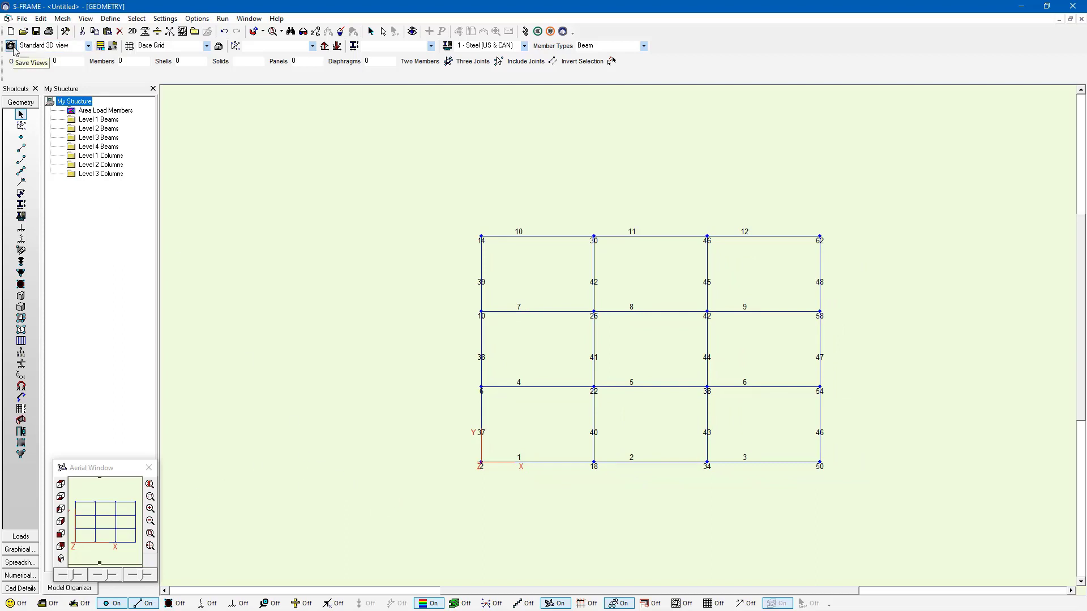
Step: Save the floor plan as the view '2D Floor Plan + Grid' with auto display on
click(12, 45)
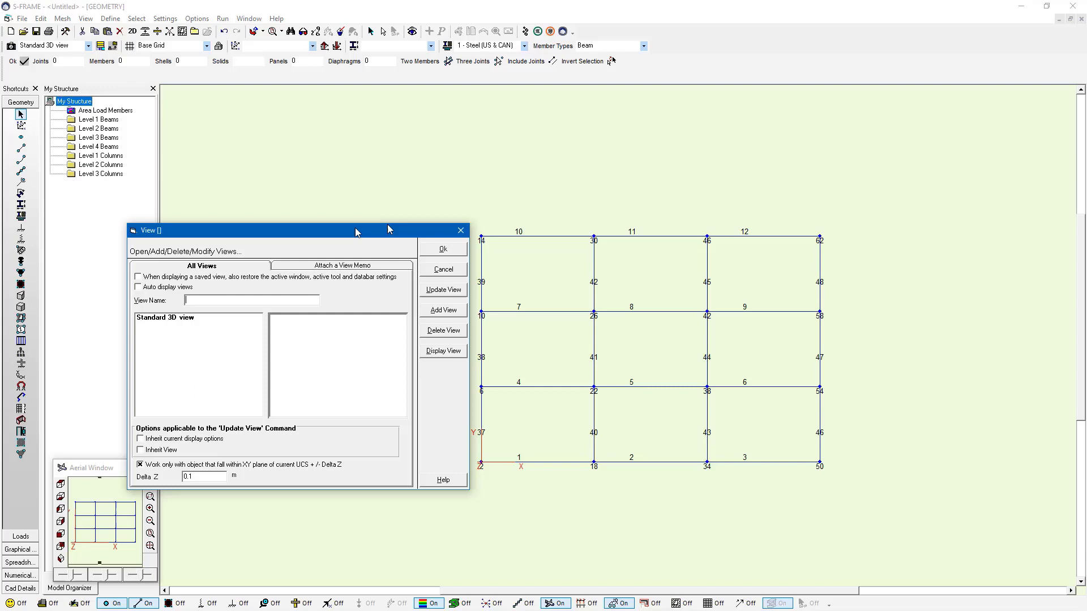
drag(354, 230, 506, 211)
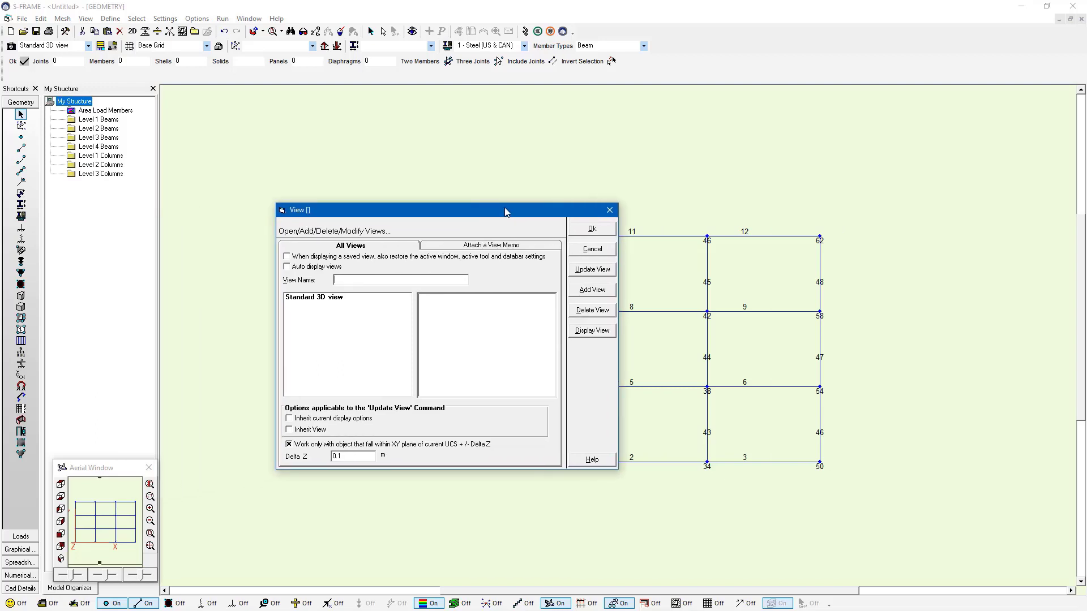
text(2)
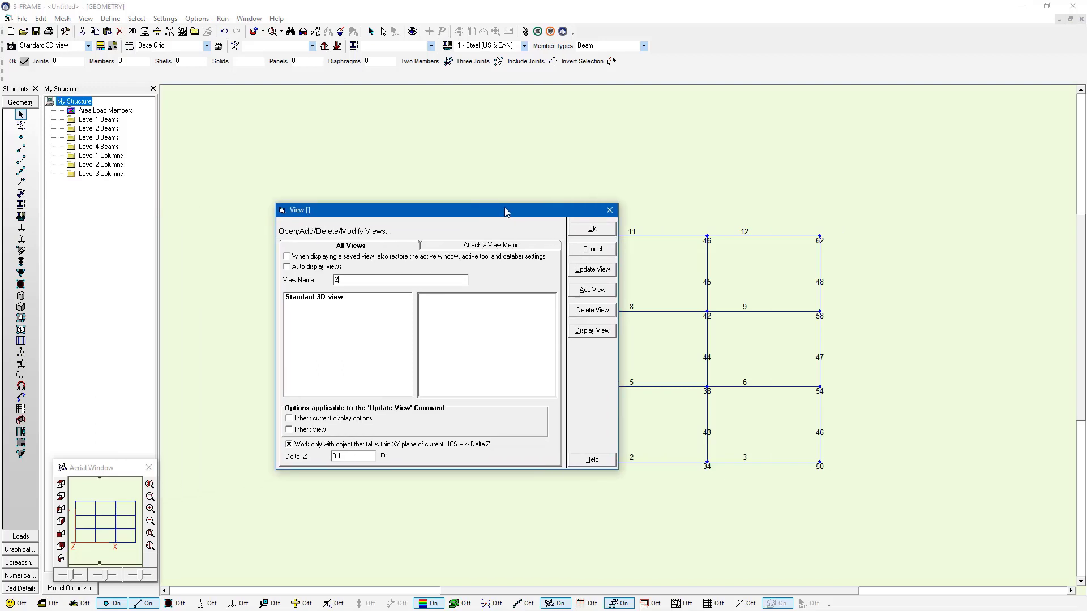
text(D Flor)
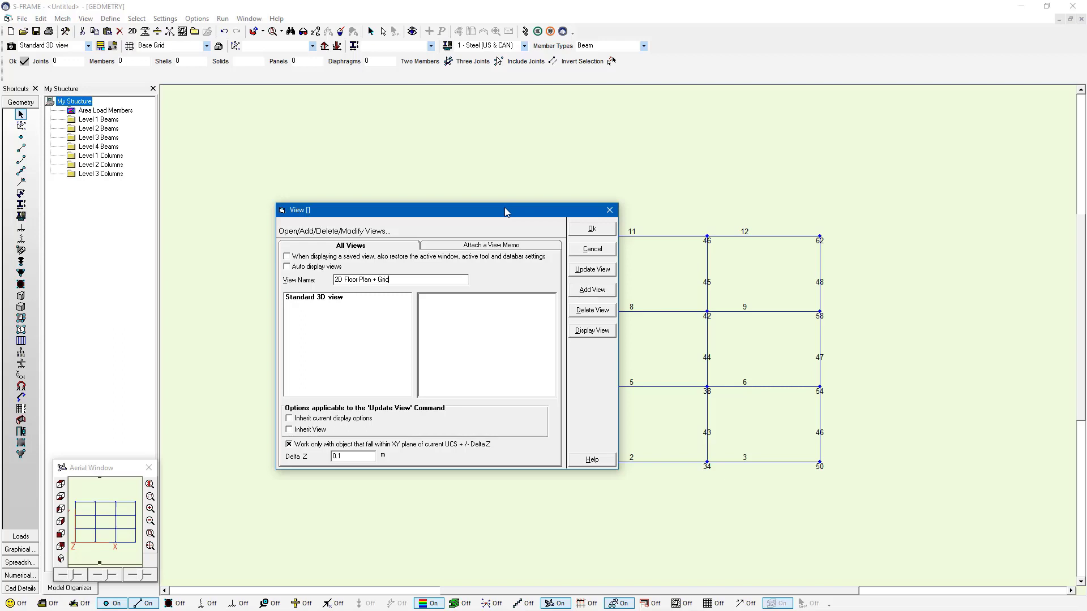
click(287, 267)
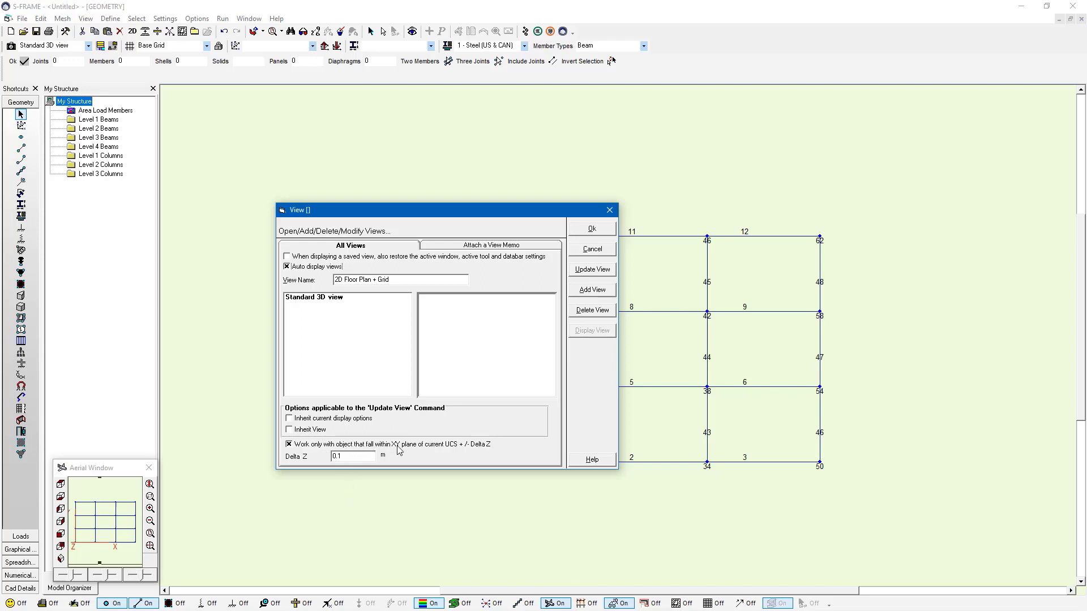
mouse_move(478, 453)
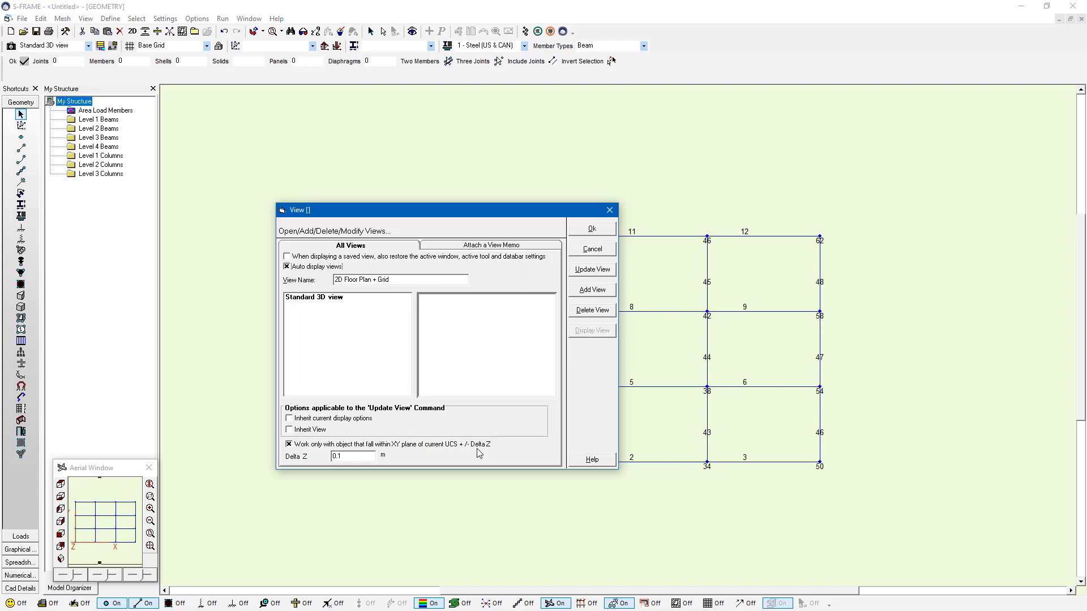
mouse_move(313, 459)
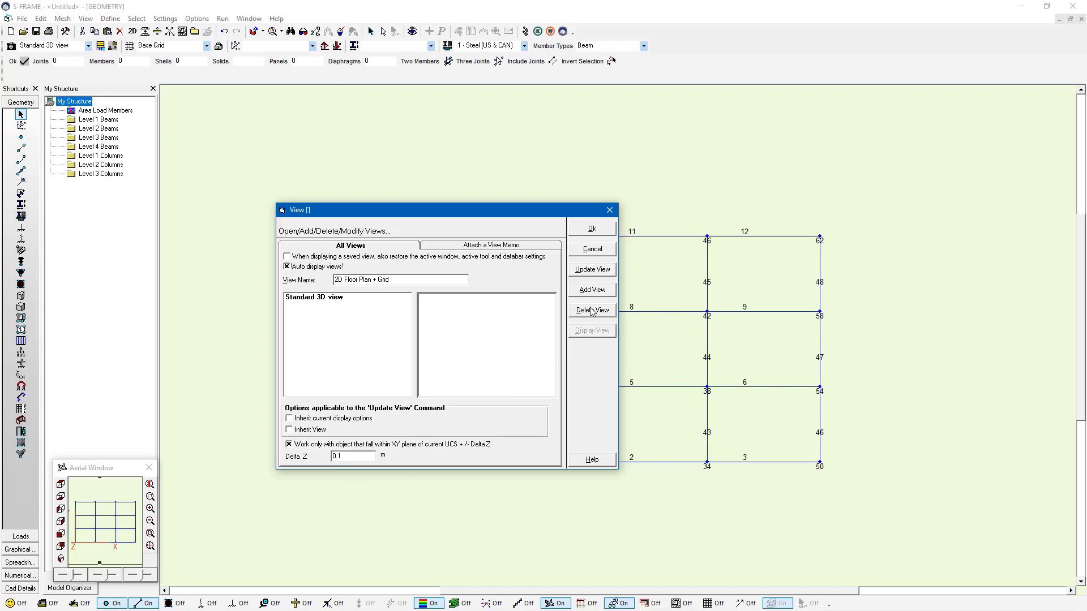
click(340, 305)
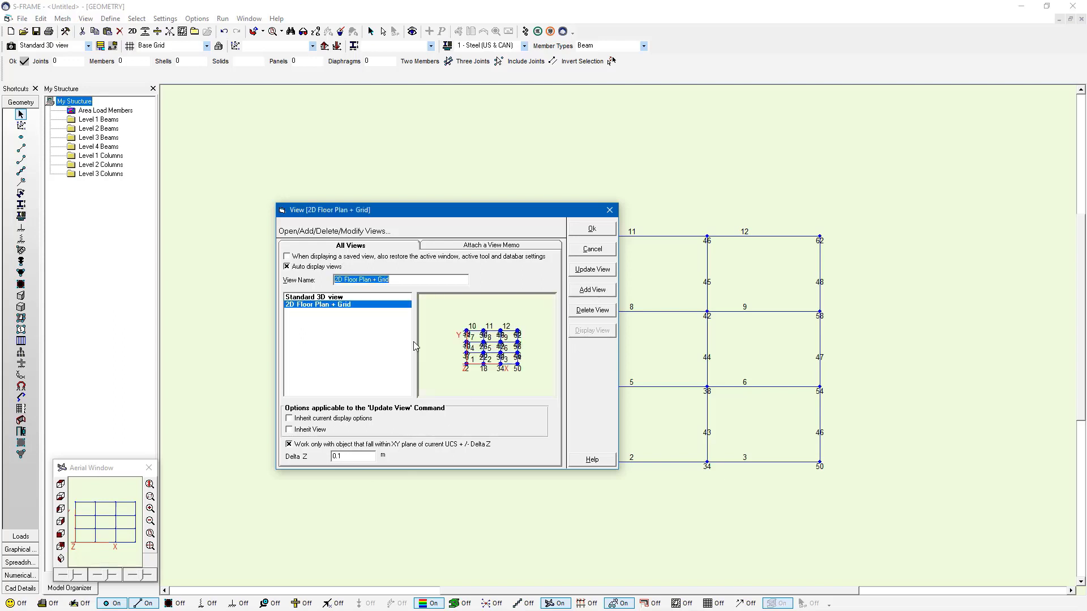
mouse_move(536, 316)
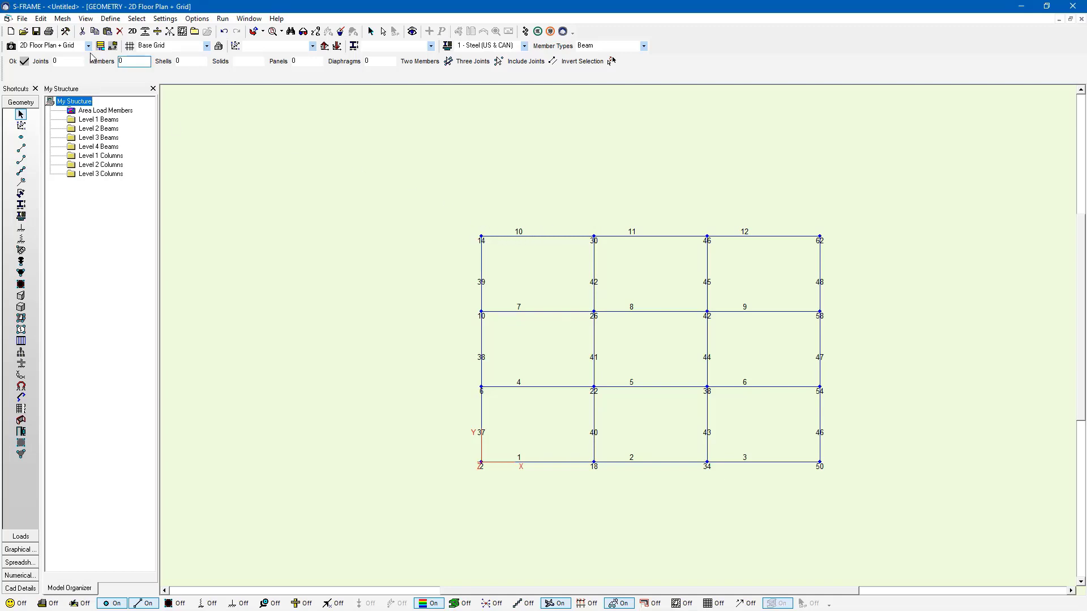
click(88, 45)
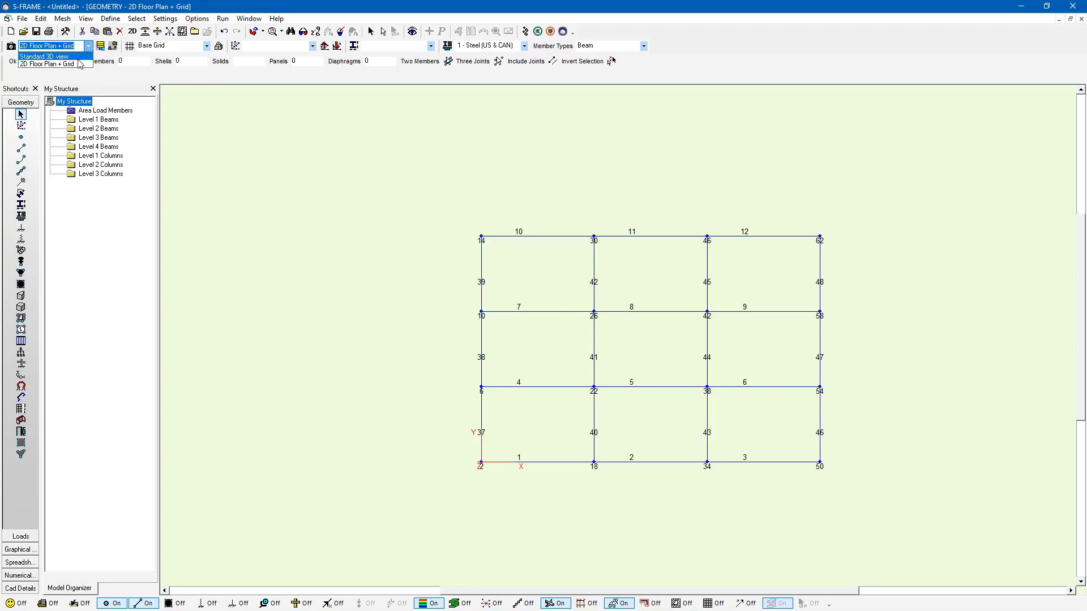
click(45, 56)
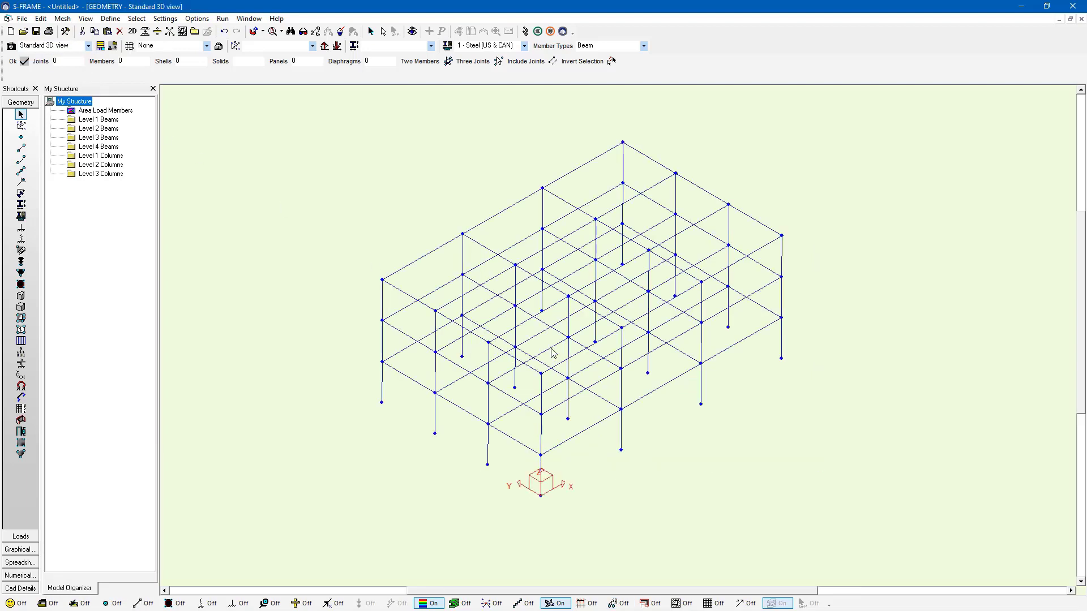
mouse_move(546, 468)
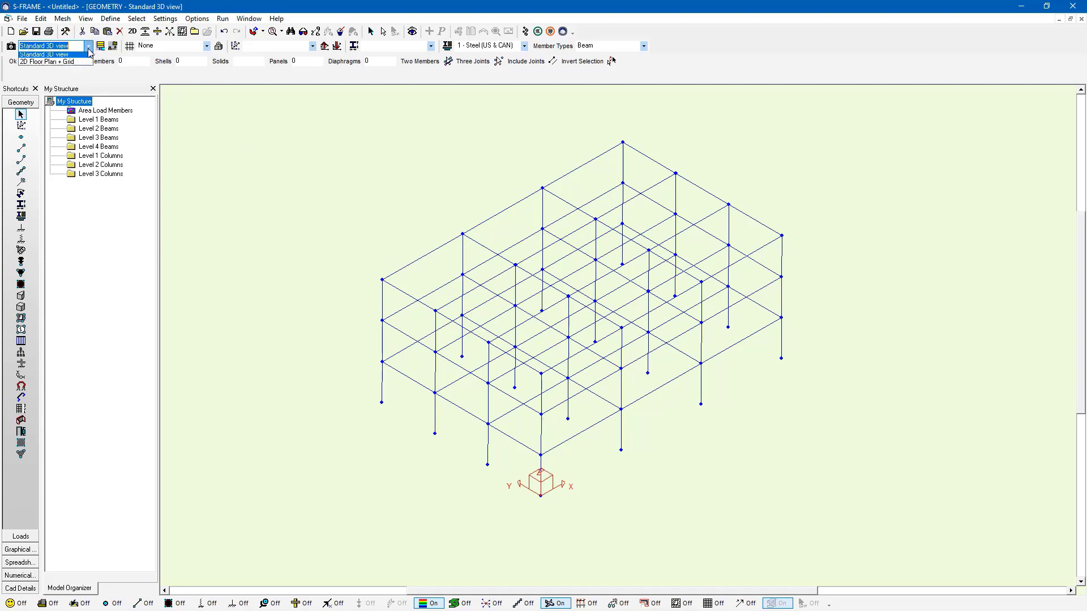
click(46, 61)
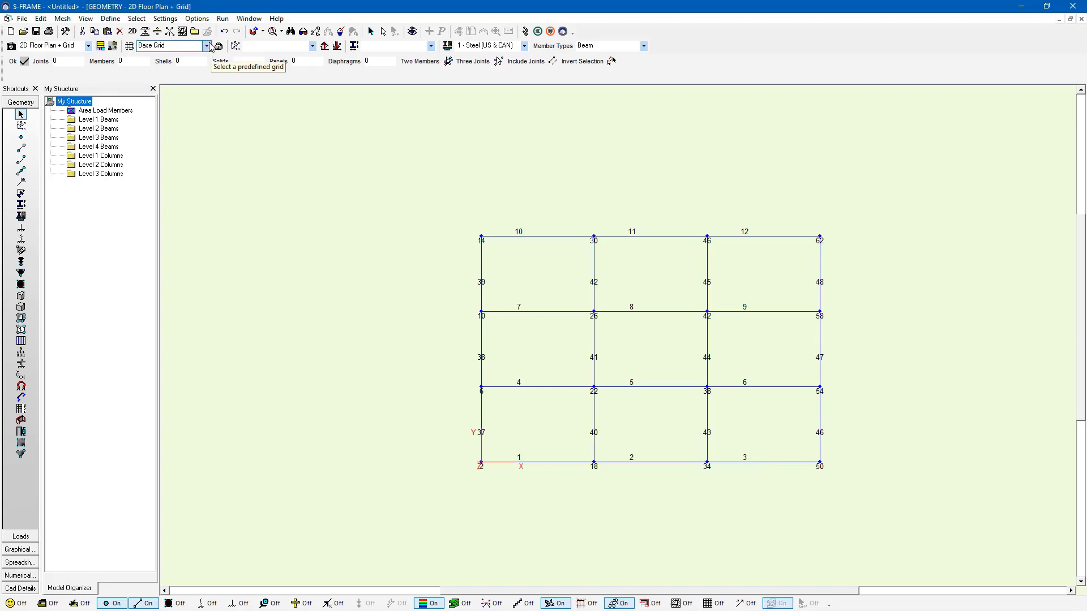
Step: Switch to 2 - Wall UCS with the Wall Grid and bring up the saved views manager
click(311, 46)
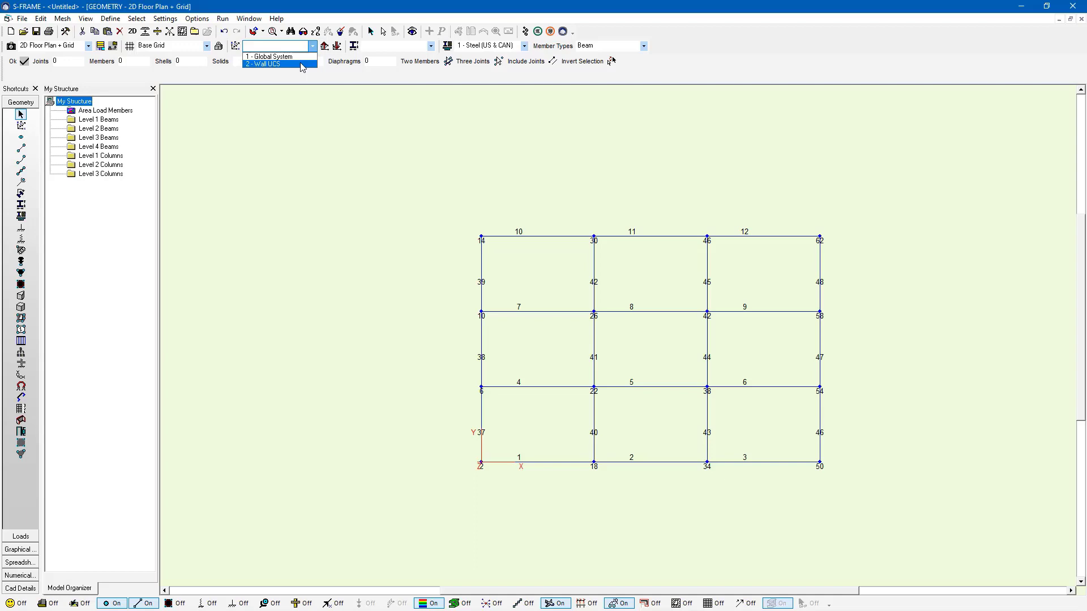
click(264, 64)
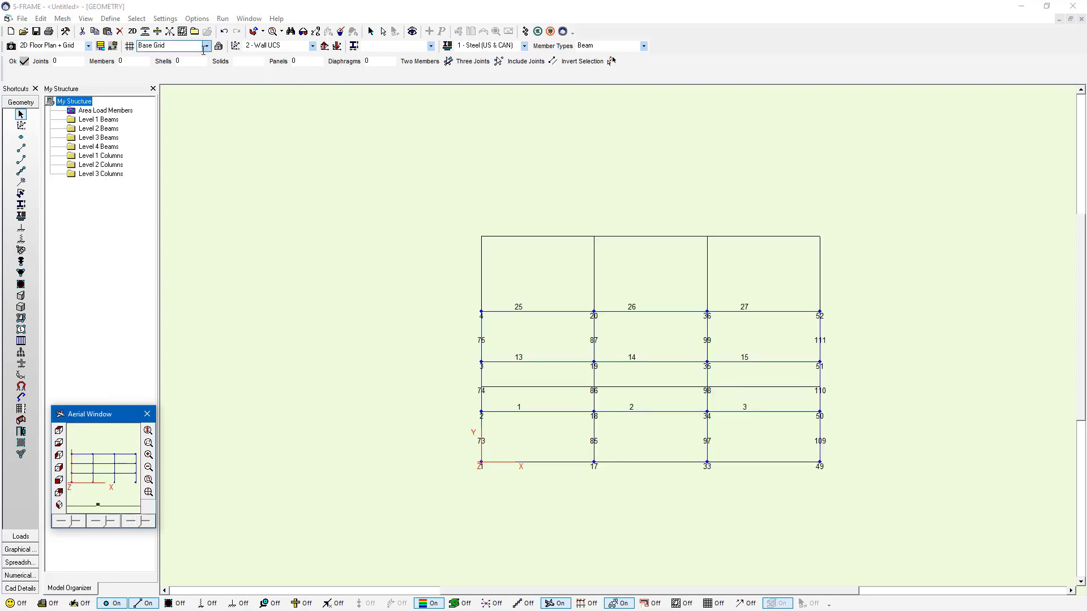
click(206, 46)
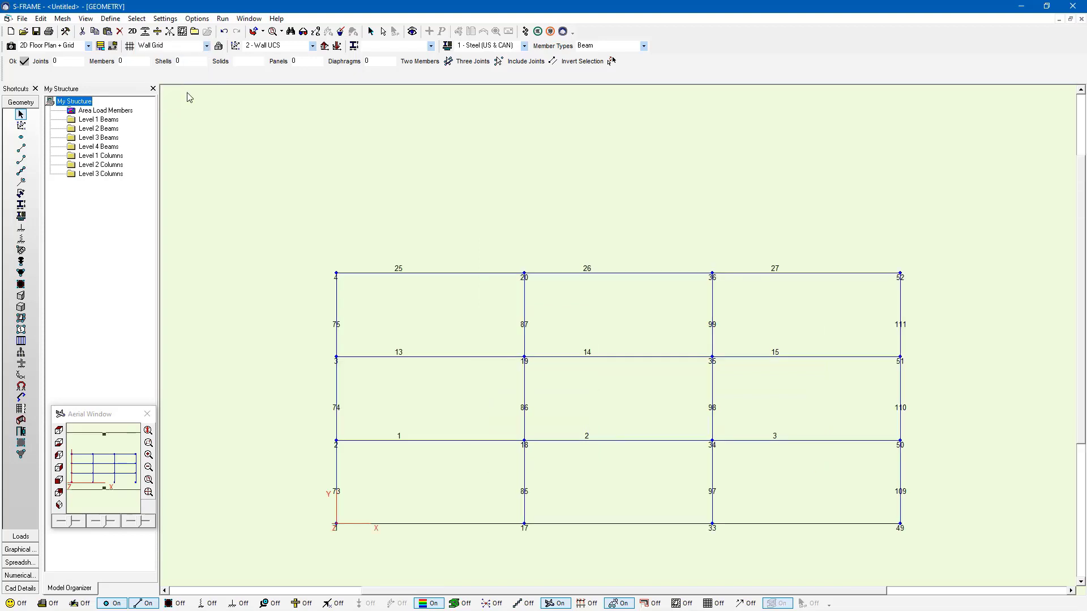
mouse_move(242, 126)
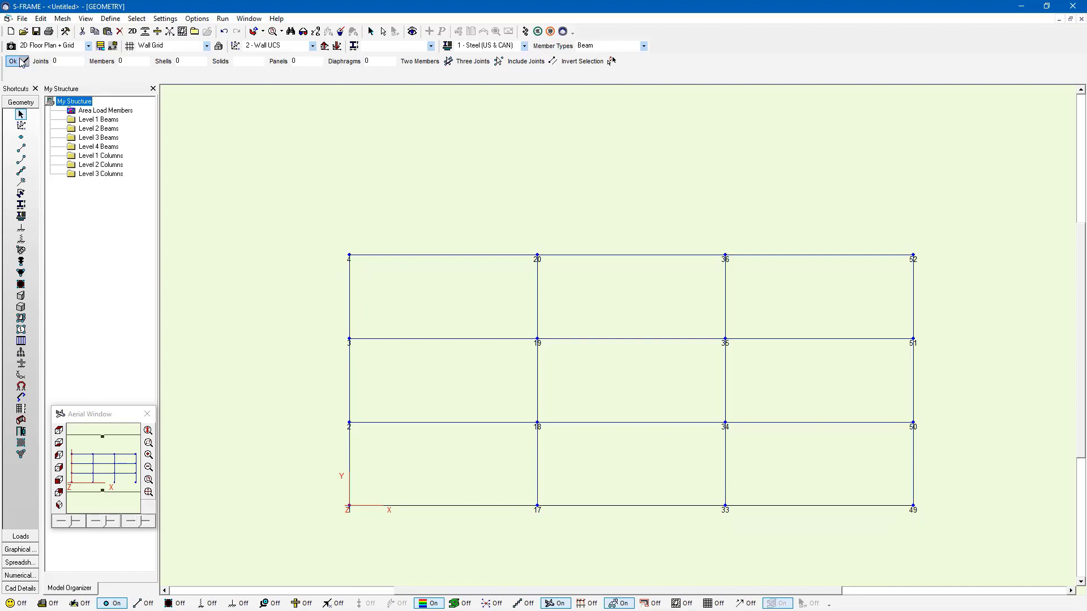
click(13, 61)
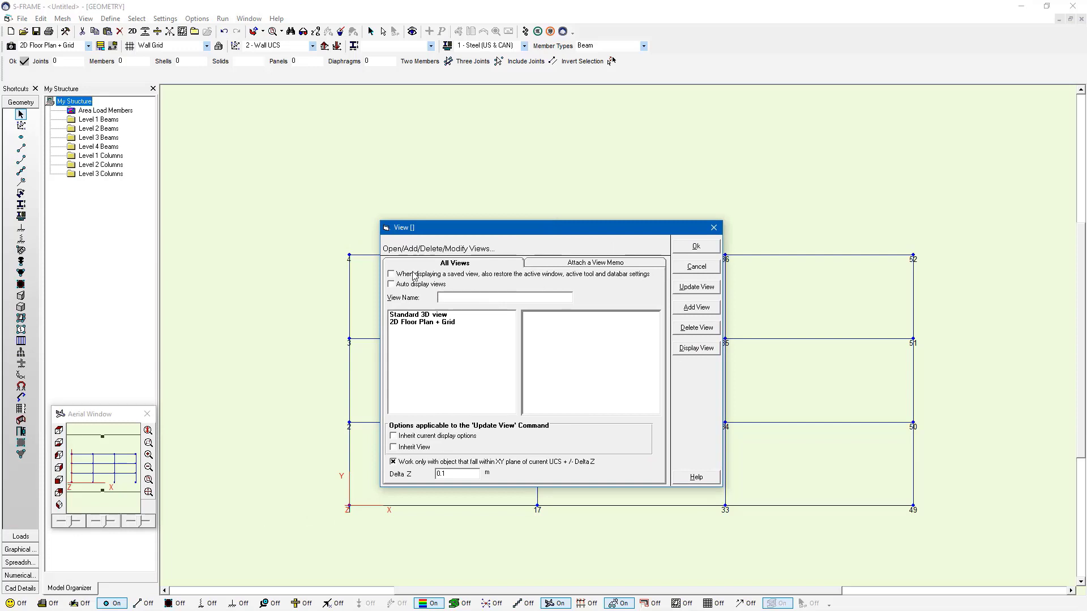
Step: Save the elevation as '2D Front Elevation' with Delta Z 0.0001 and auto display on
click(390, 283)
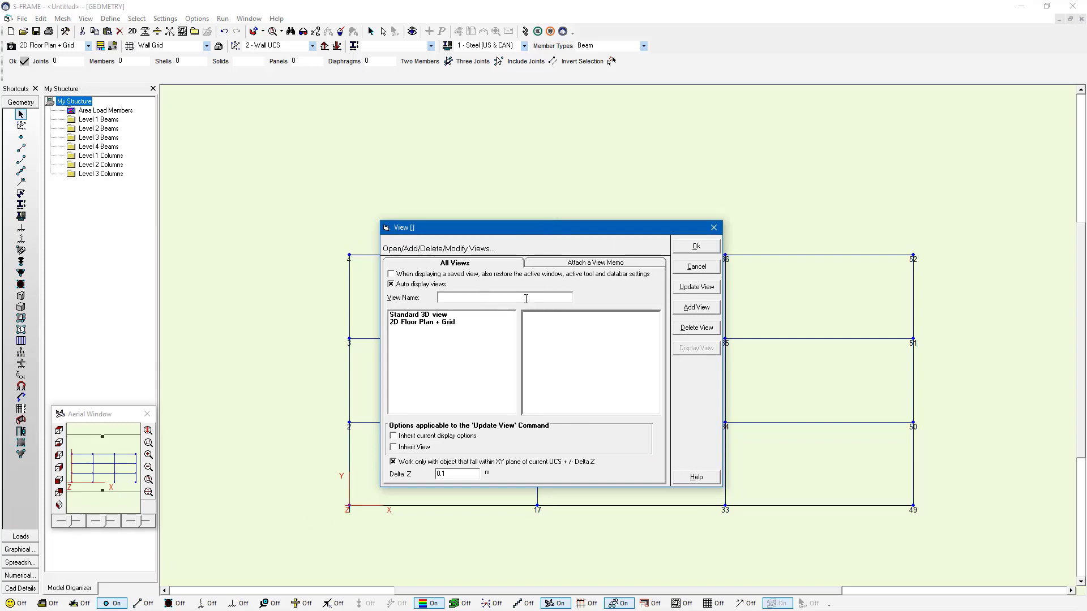
text(2)
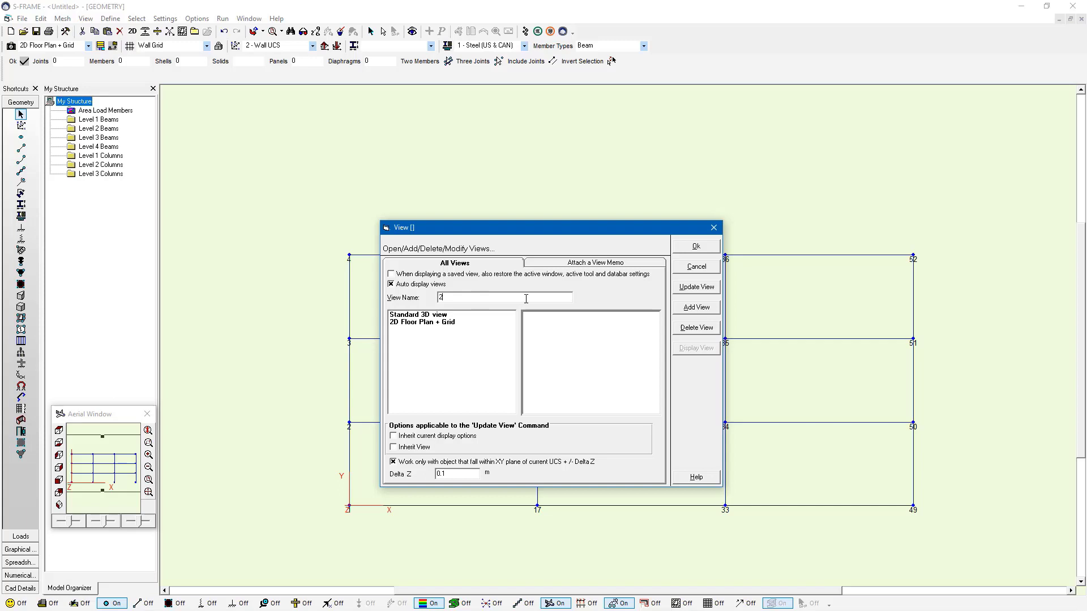
text(2D Front Eleva)
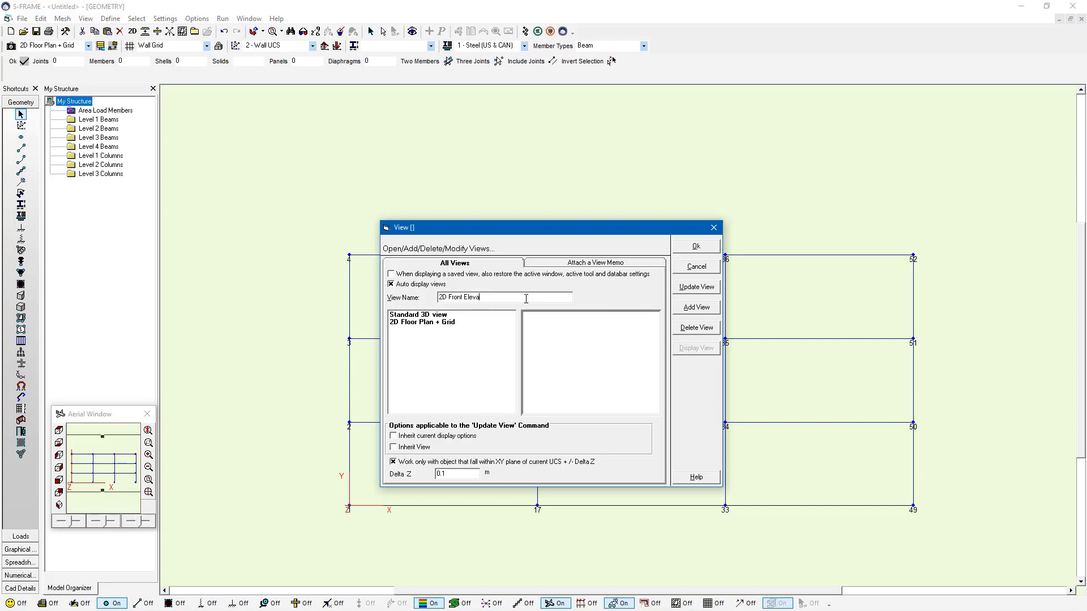
text(tion)
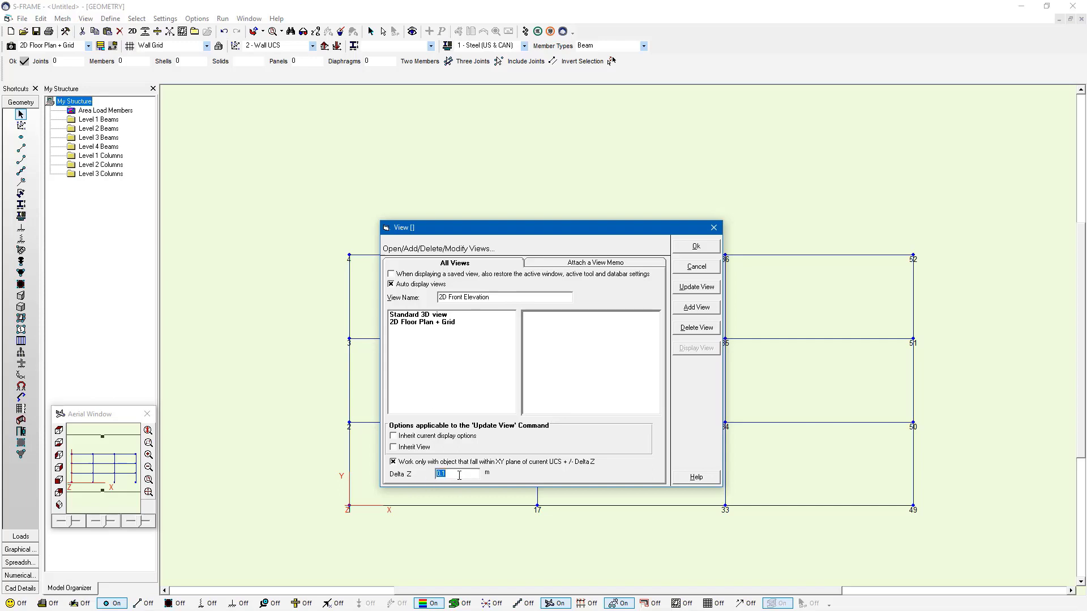
text(0.0001)
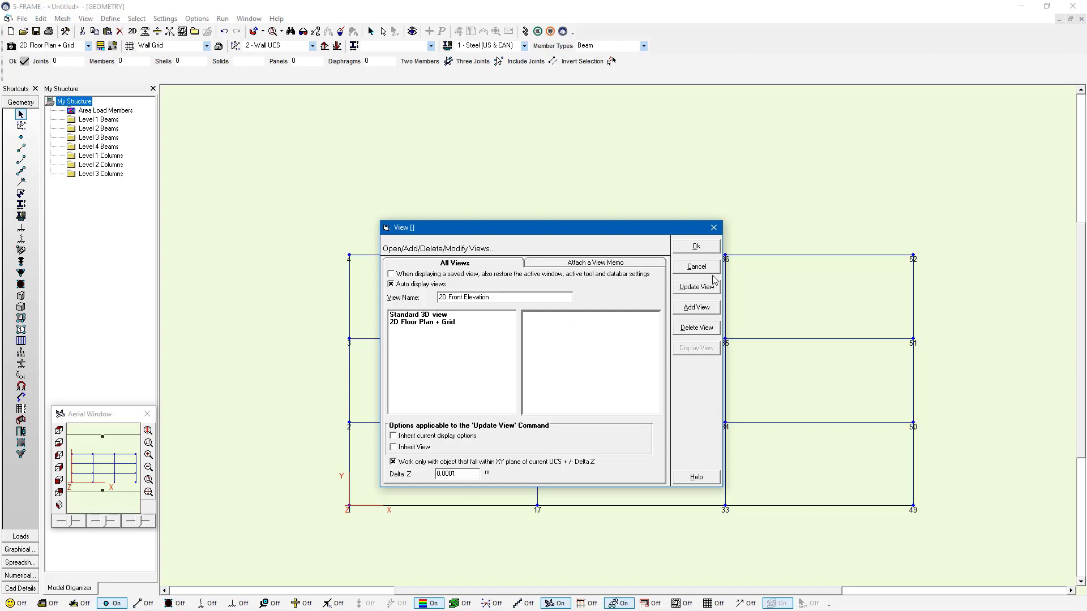
click(422, 330)
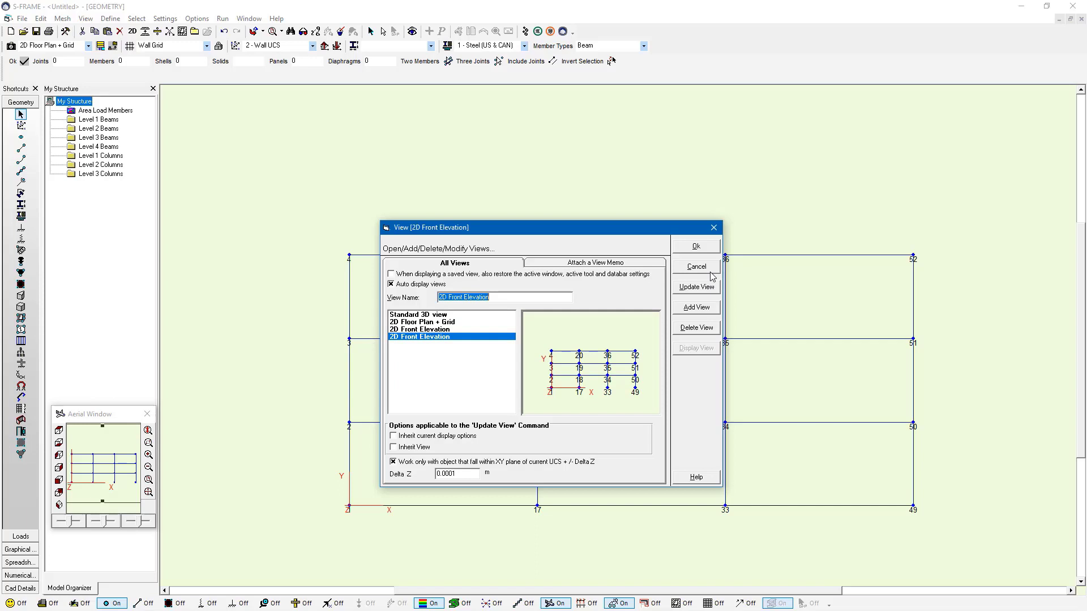
Step: Delete the duplicate 2D Front Elevation view and confirm
click(695, 328)
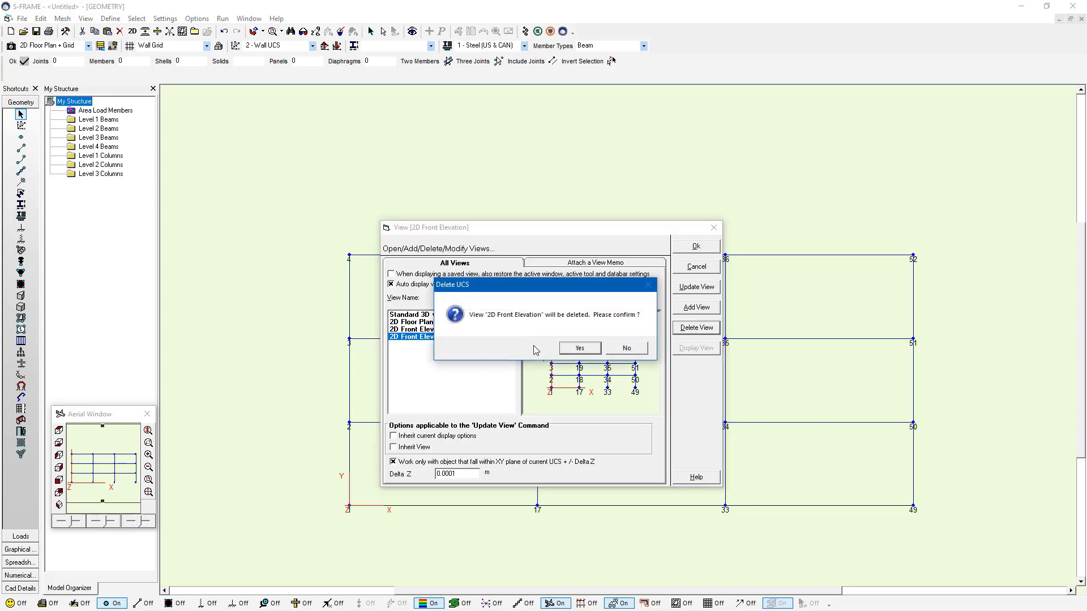
click(580, 348)
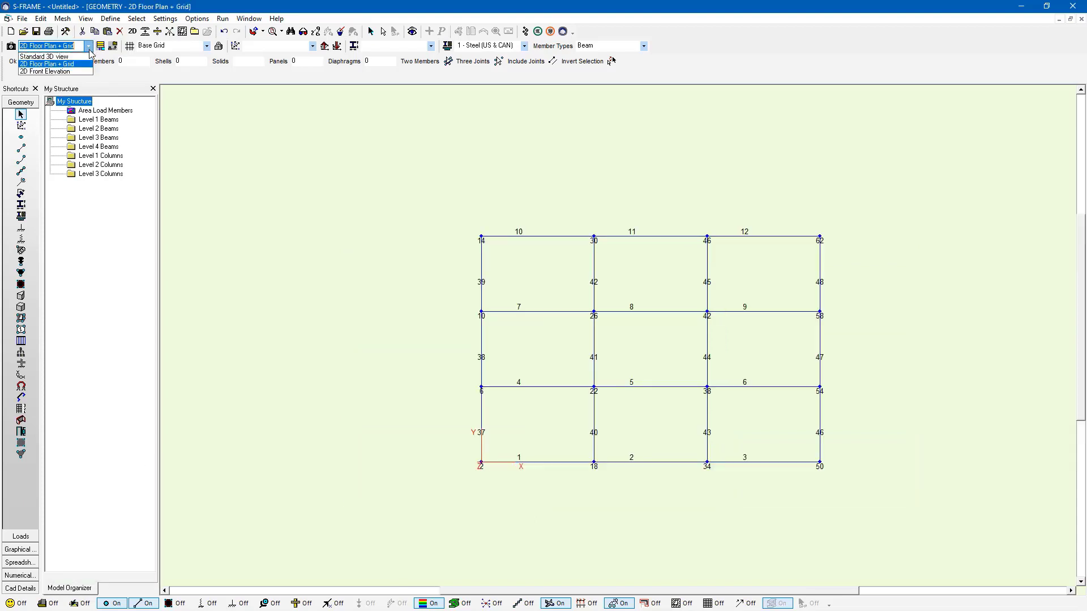
click(46, 57)
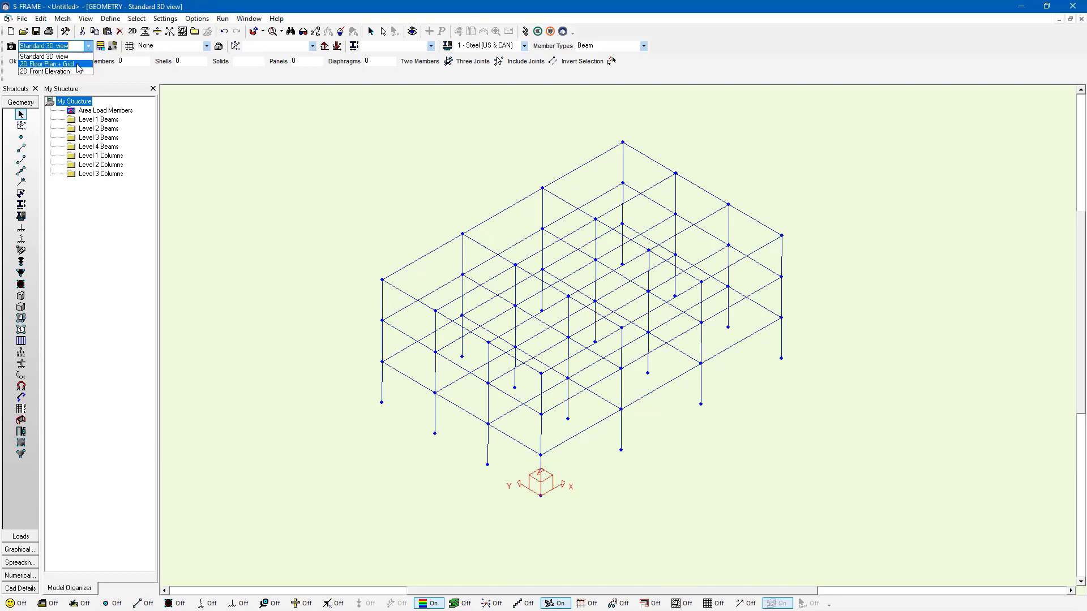
click(46, 63)
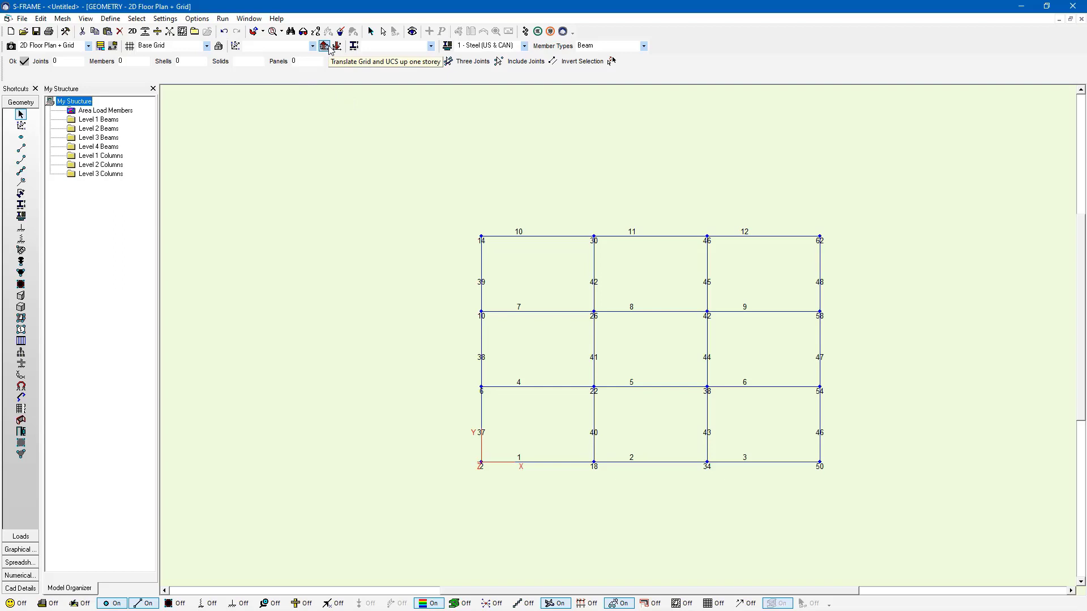
click(323, 46)
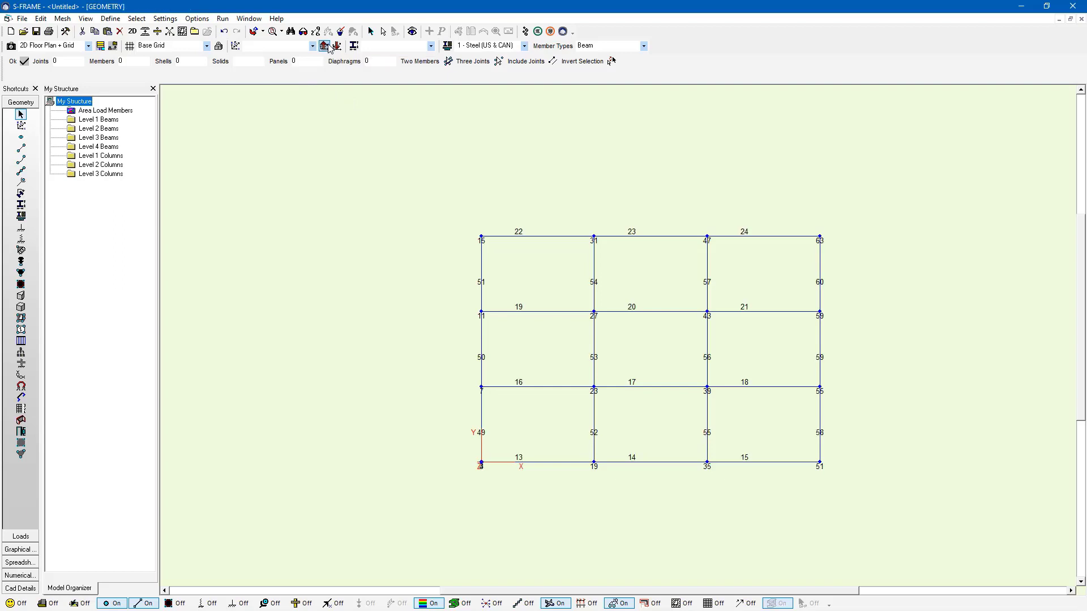
click(323, 46)
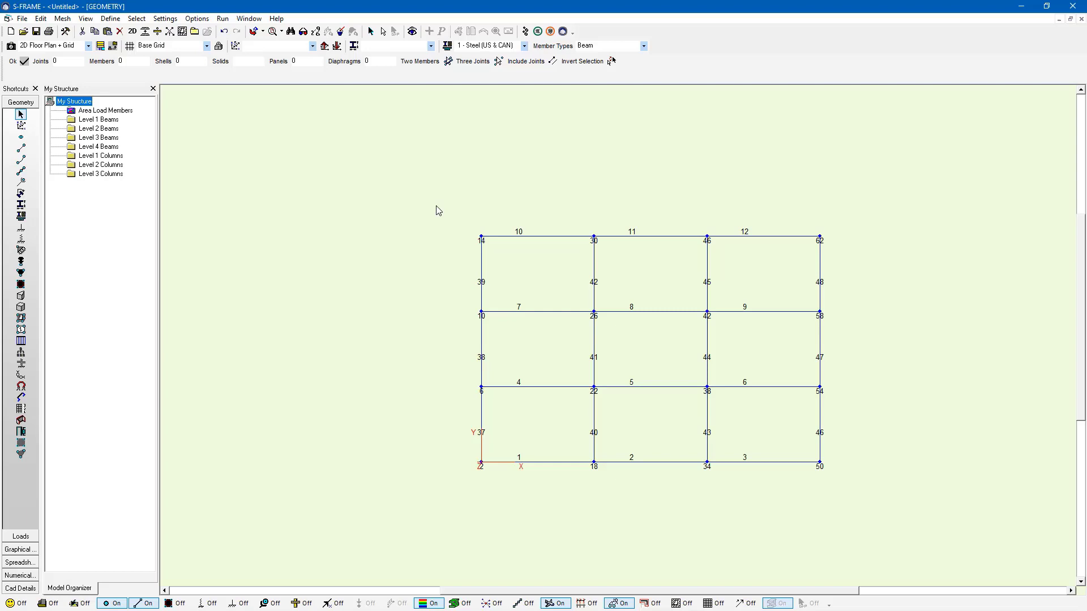
mouse_move(489, 248)
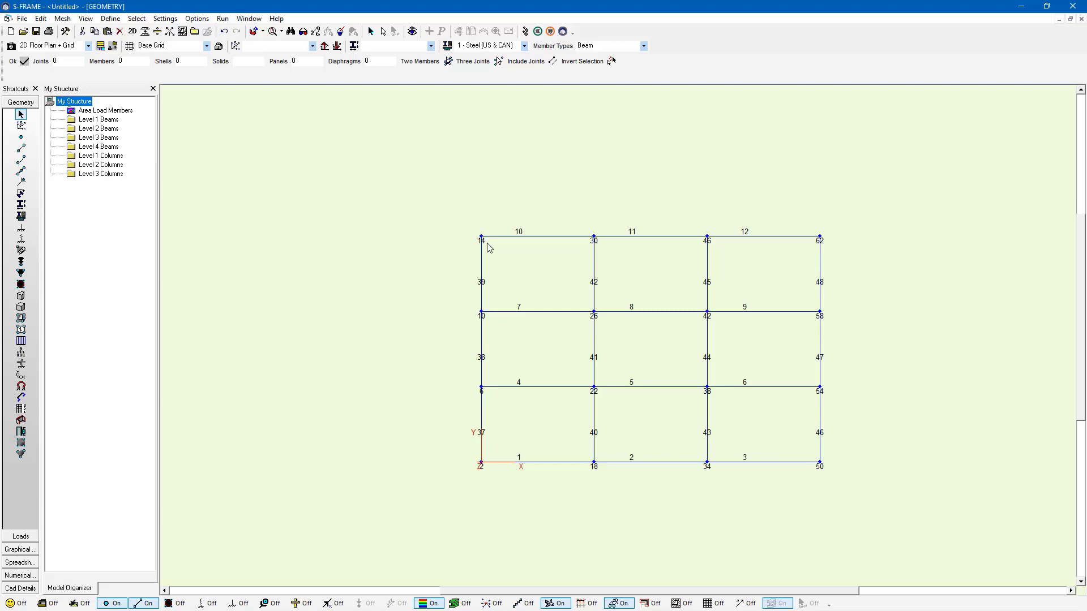
mouse_move(515, 271)
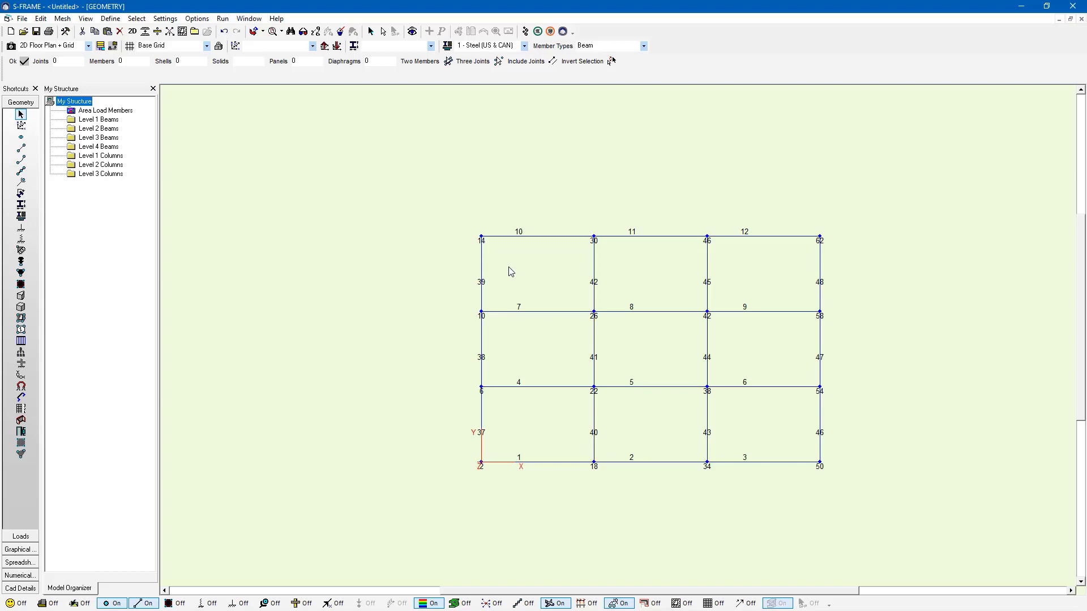
mouse_move(21, 148)
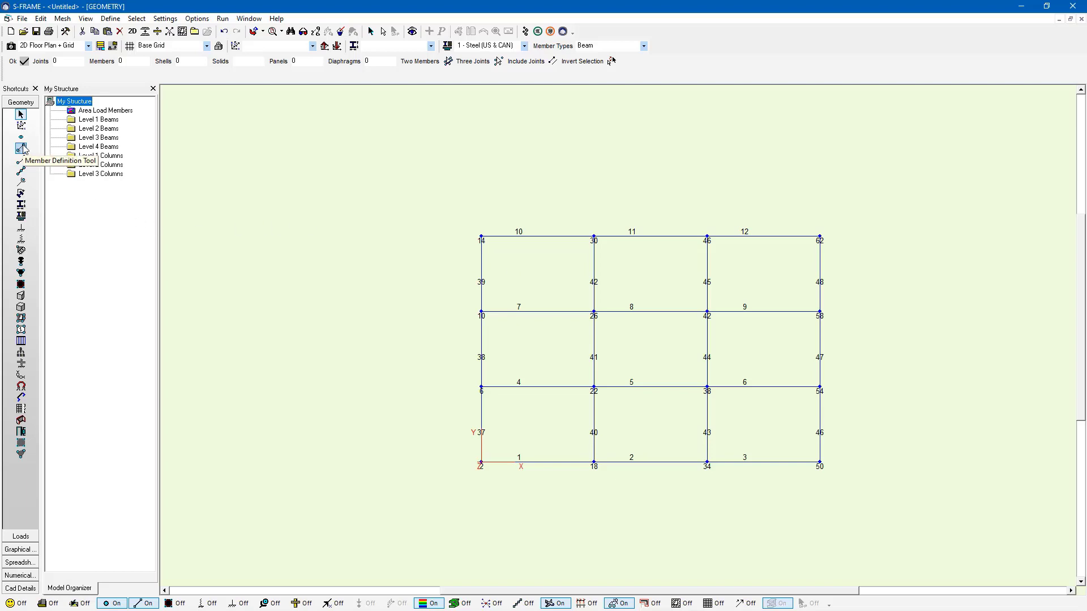
Step: Start the Member Definition Tool with the Cross-Braces 2D pattern for the floor plan bays
click(21, 149)
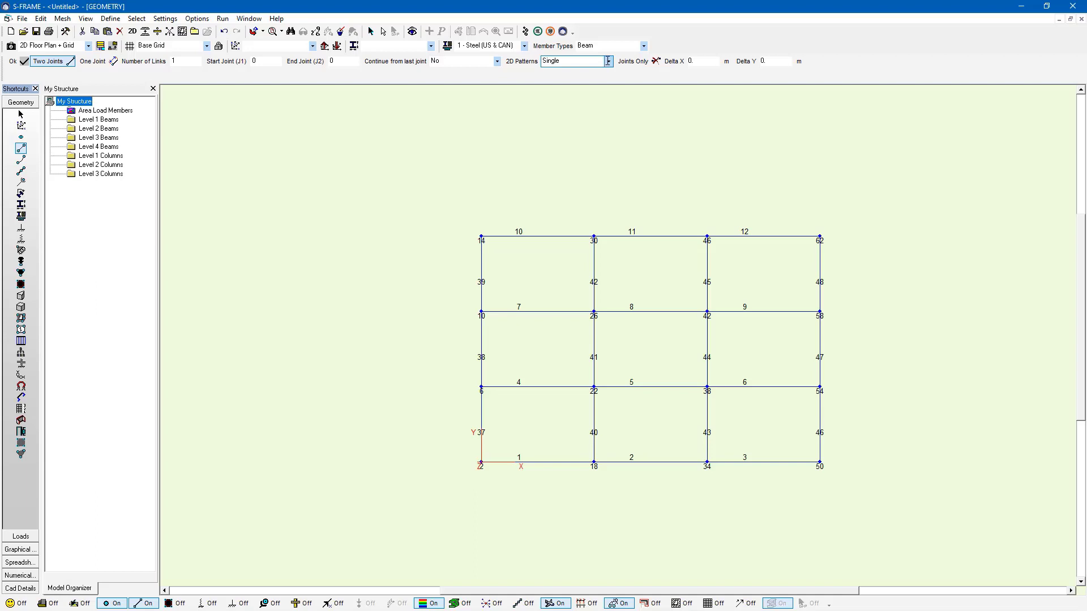
click(608, 61)
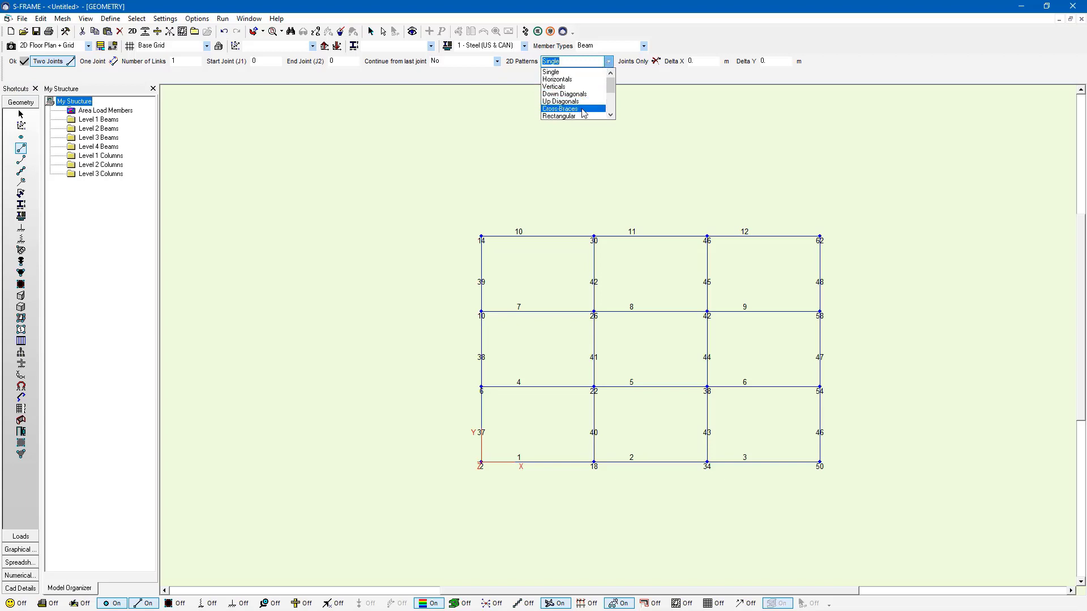
click(561, 108)
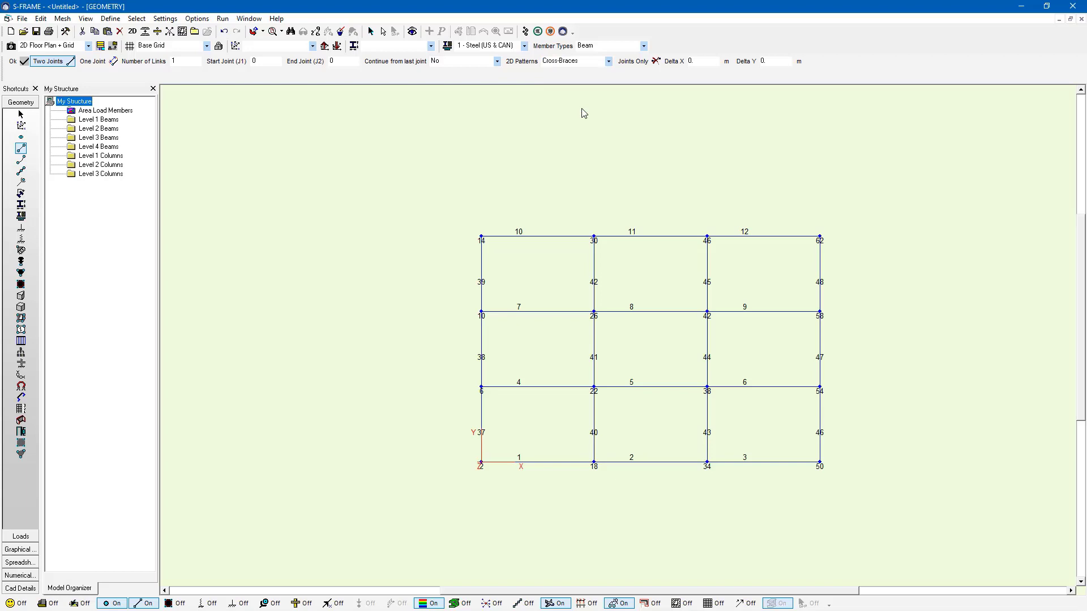
mouse_move(545, 170)
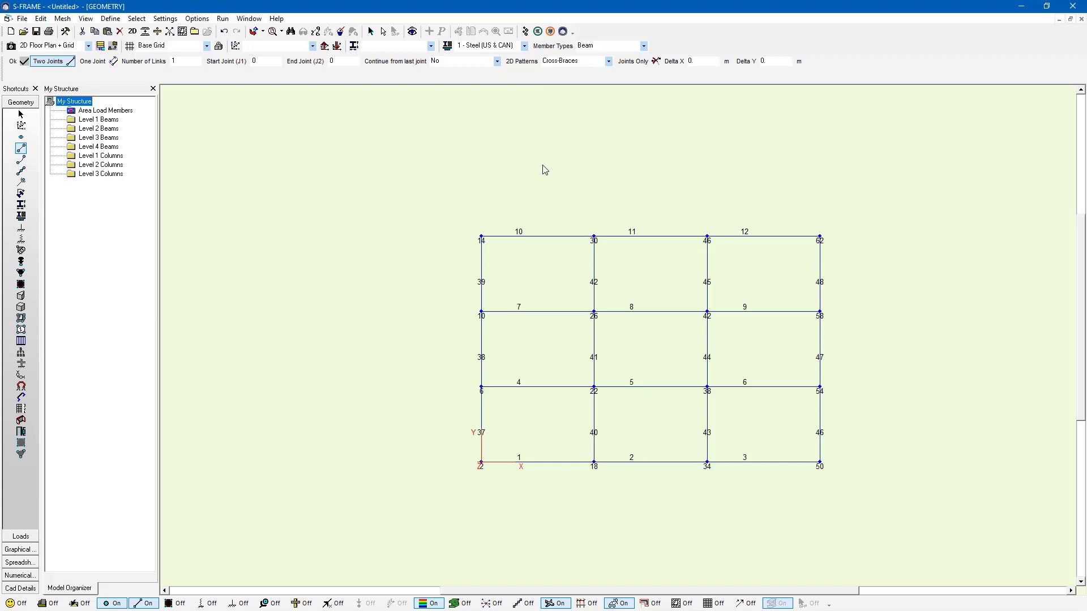
mouse_move(425, 192)
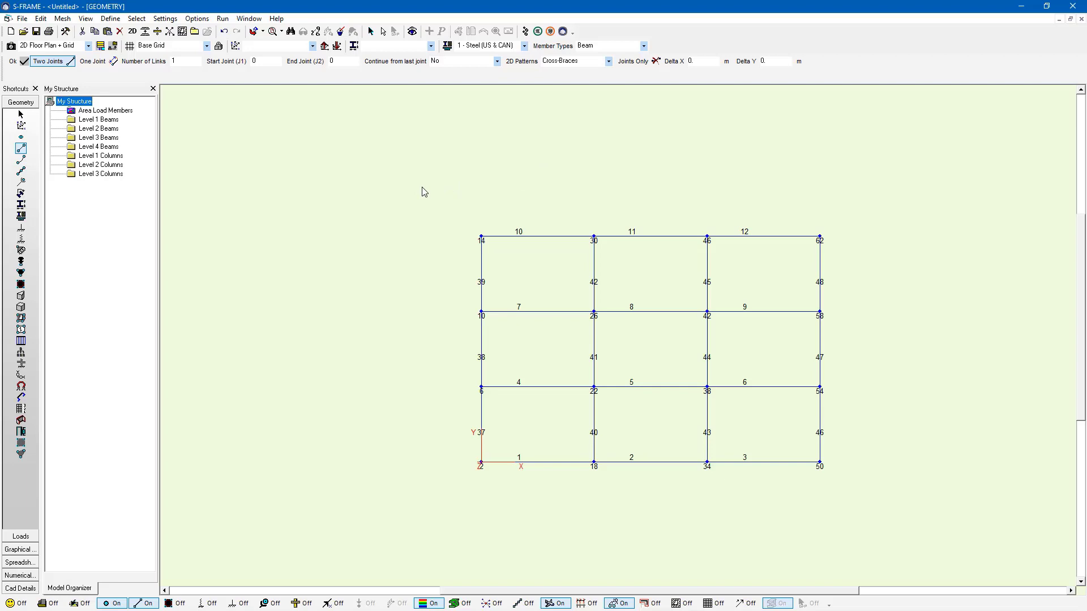
mouse_move(716, 433)
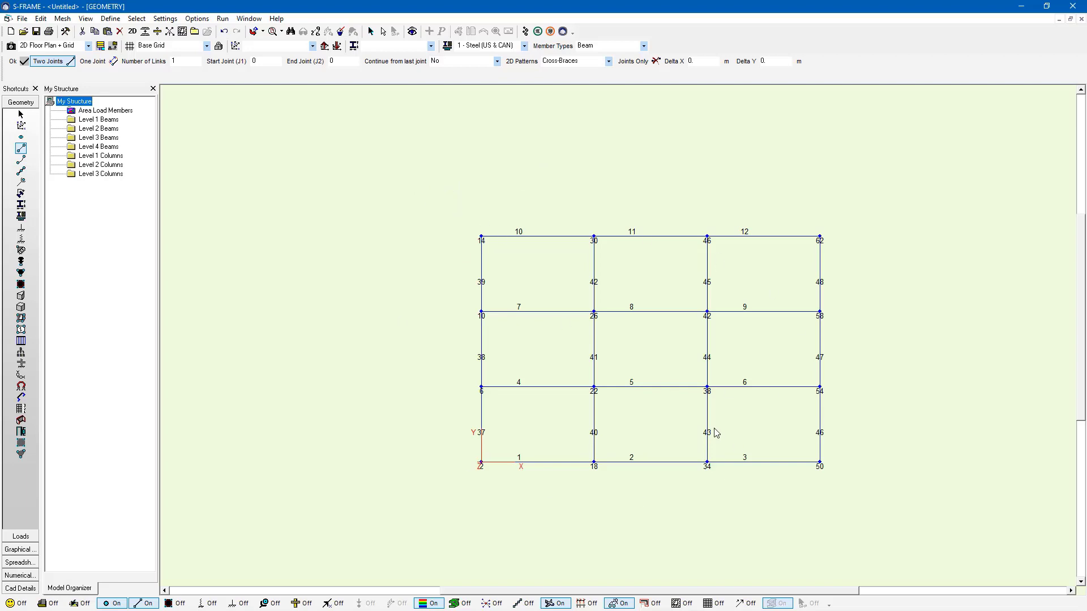
mouse_move(483, 254)
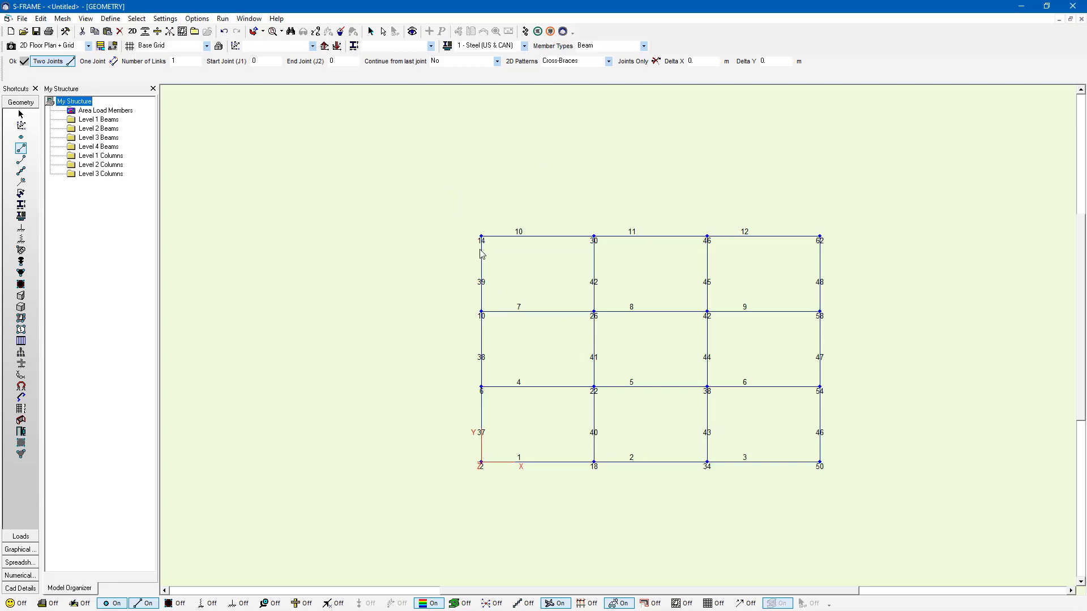
mouse_move(432, 214)
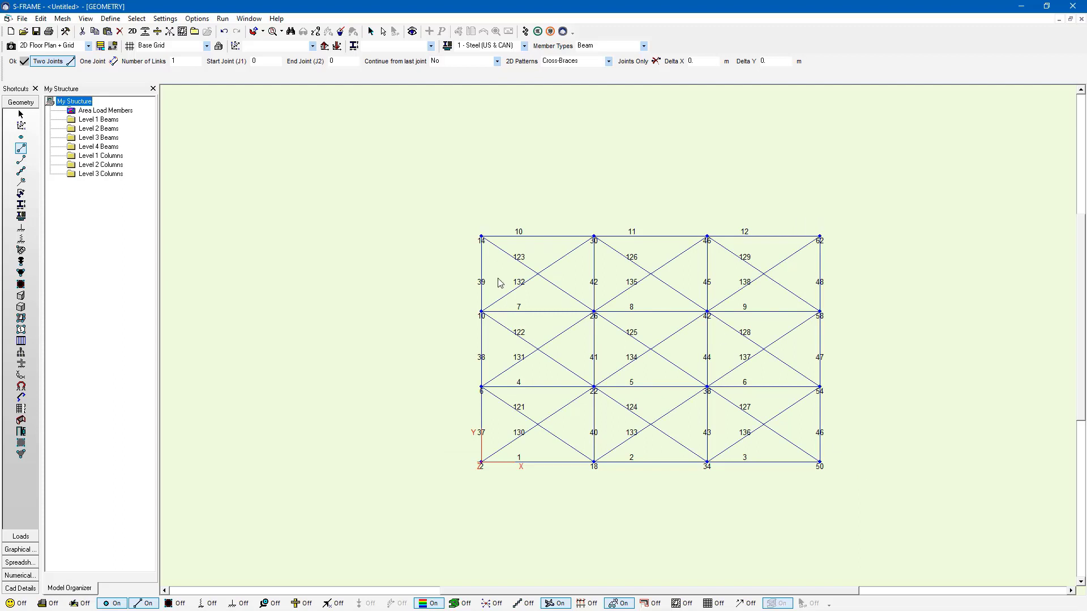
mouse_move(617, 337)
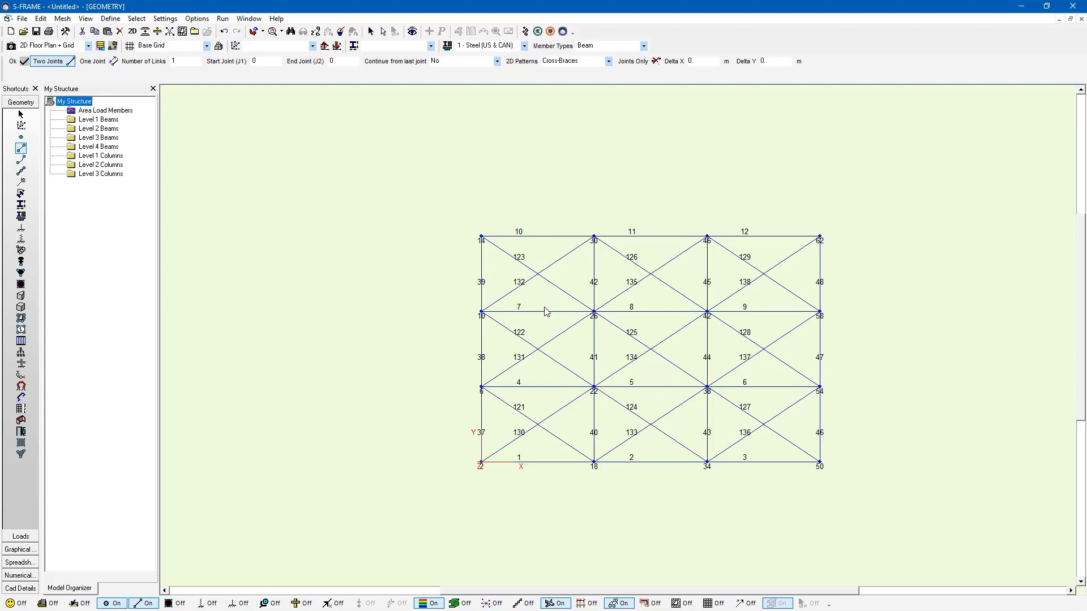
mouse_move(663, 318)
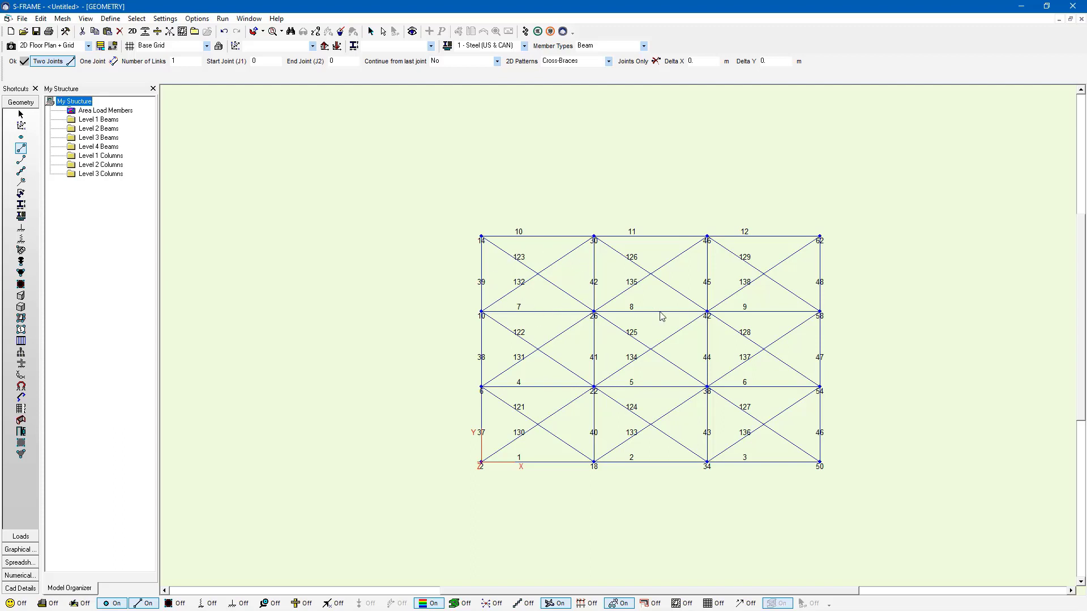
mouse_move(716, 444)
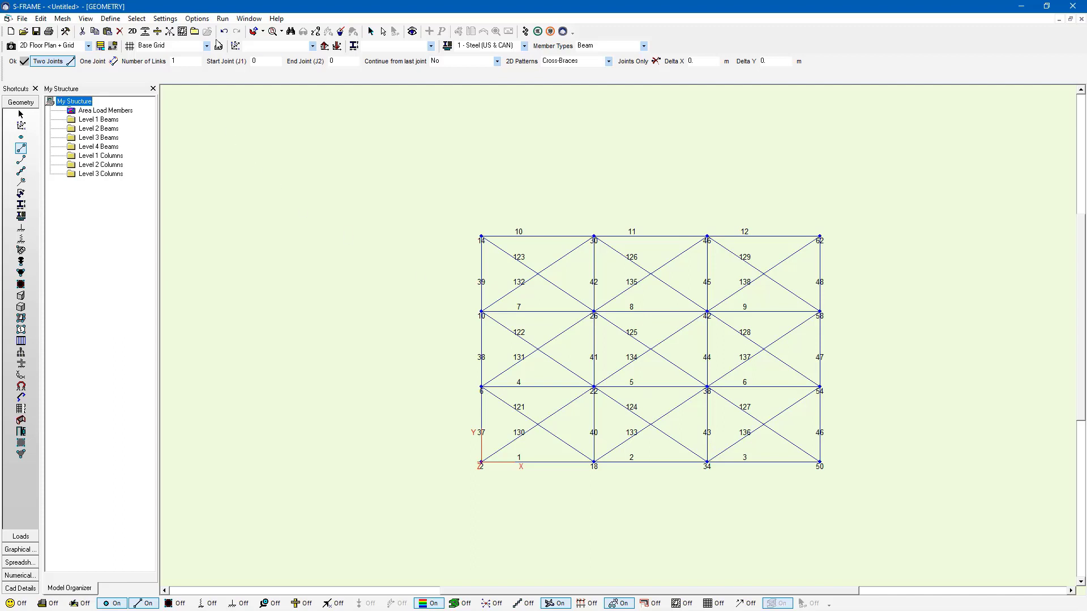
mouse_move(209, 45)
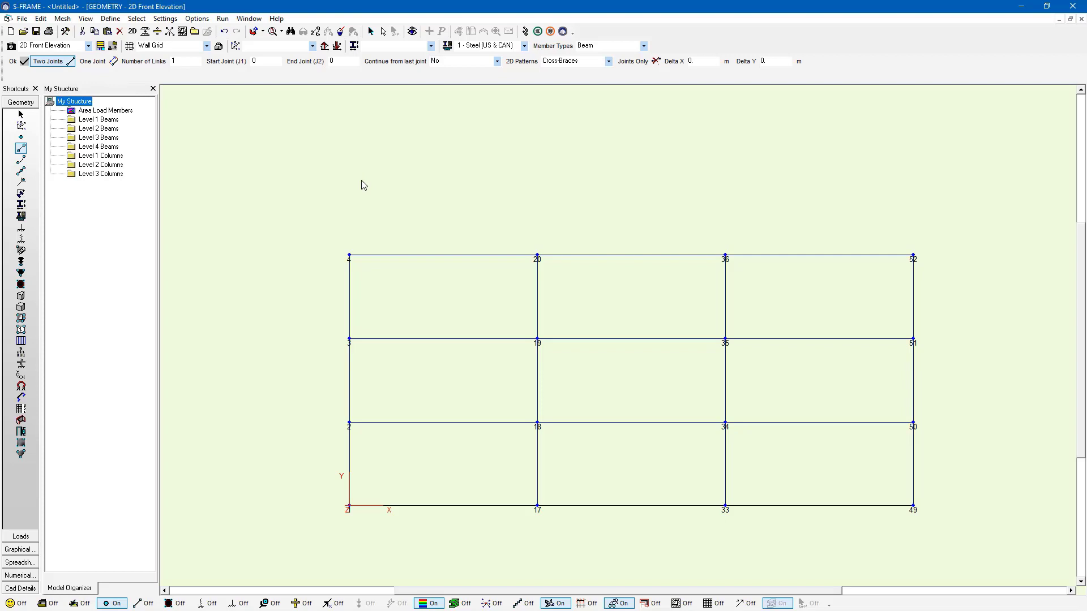
mouse_move(376, 188)
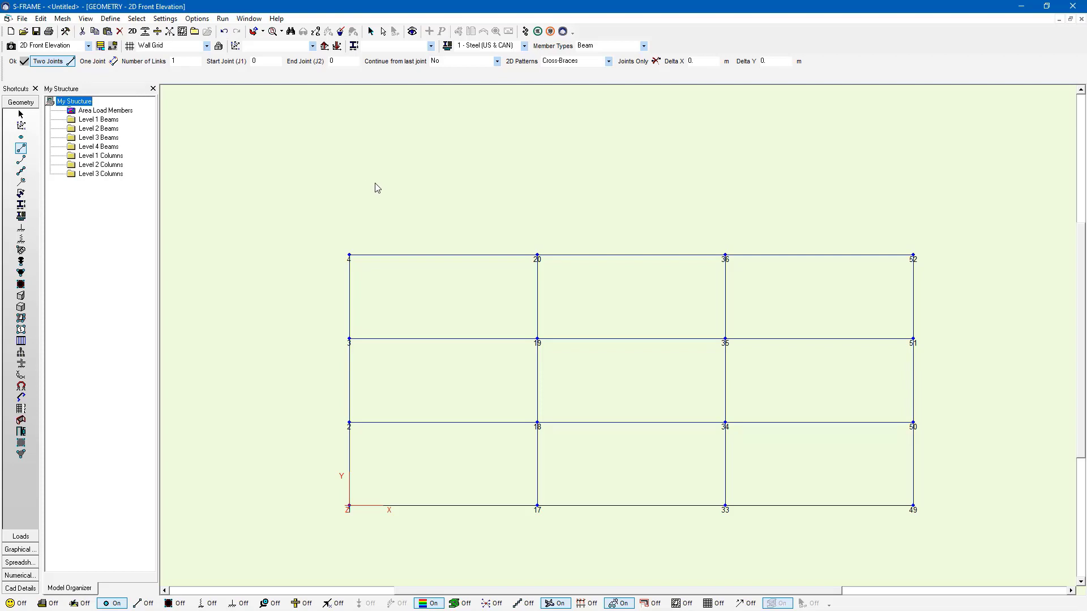
mouse_move(20, 148)
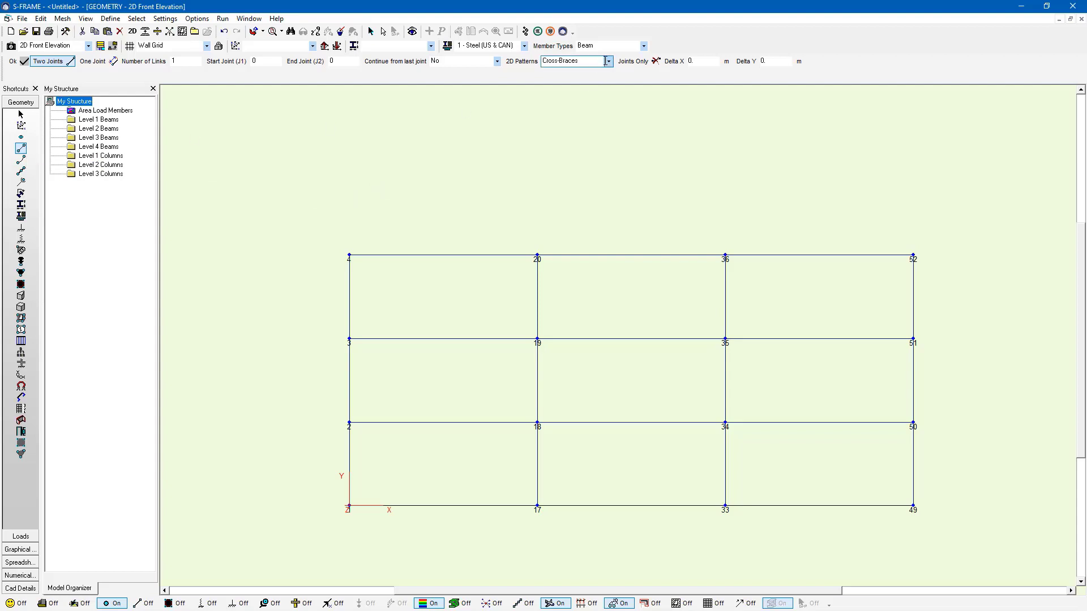
Step: Set the pattern back to Single and finish the diagonal brace up to joint 20
click(607, 61)
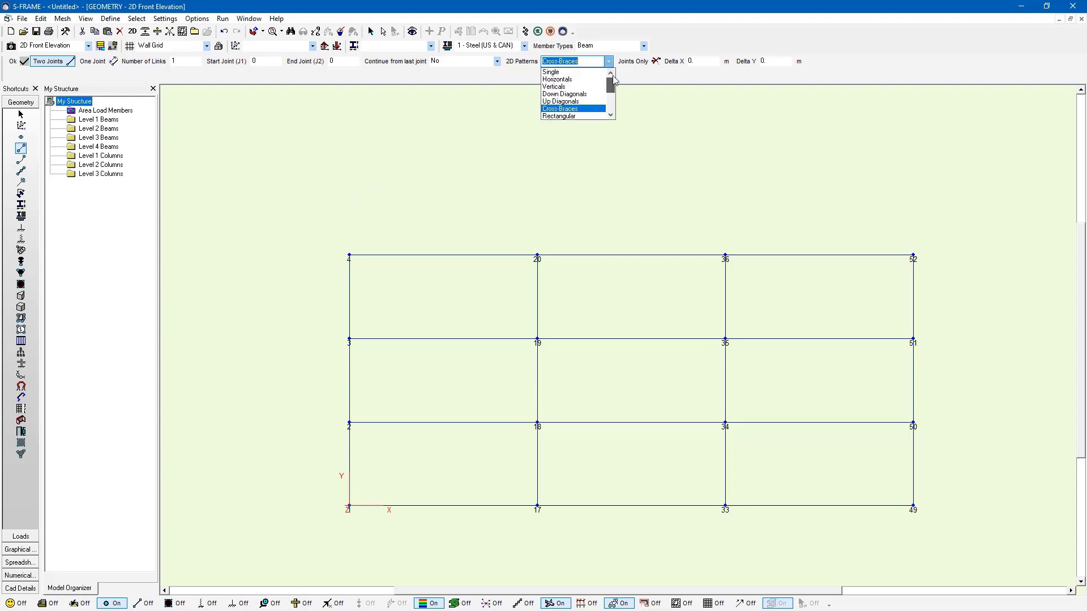
click(550, 72)
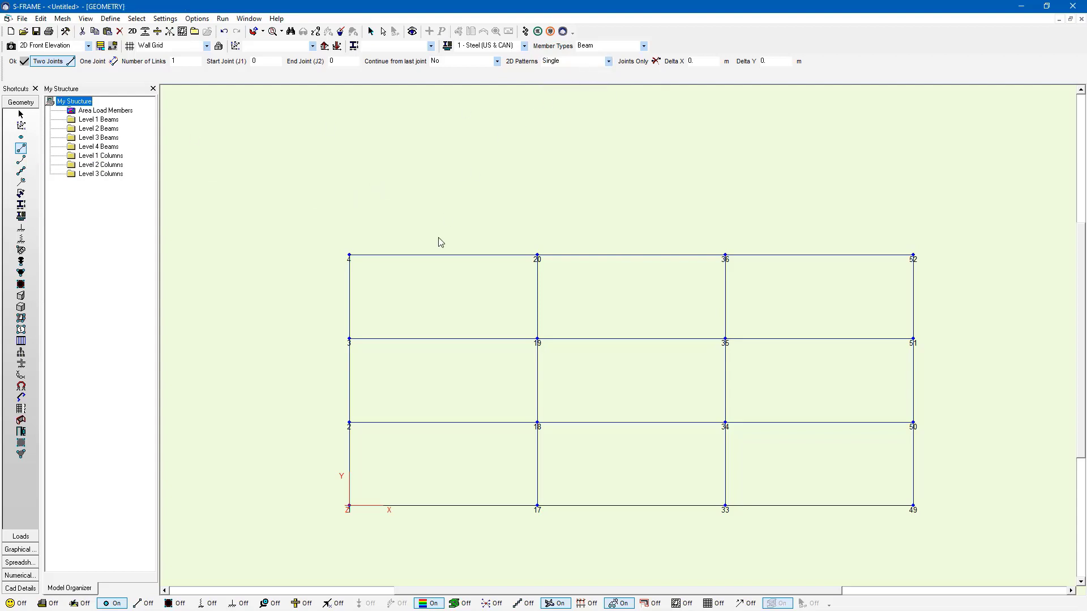
mouse_move(198, 198)
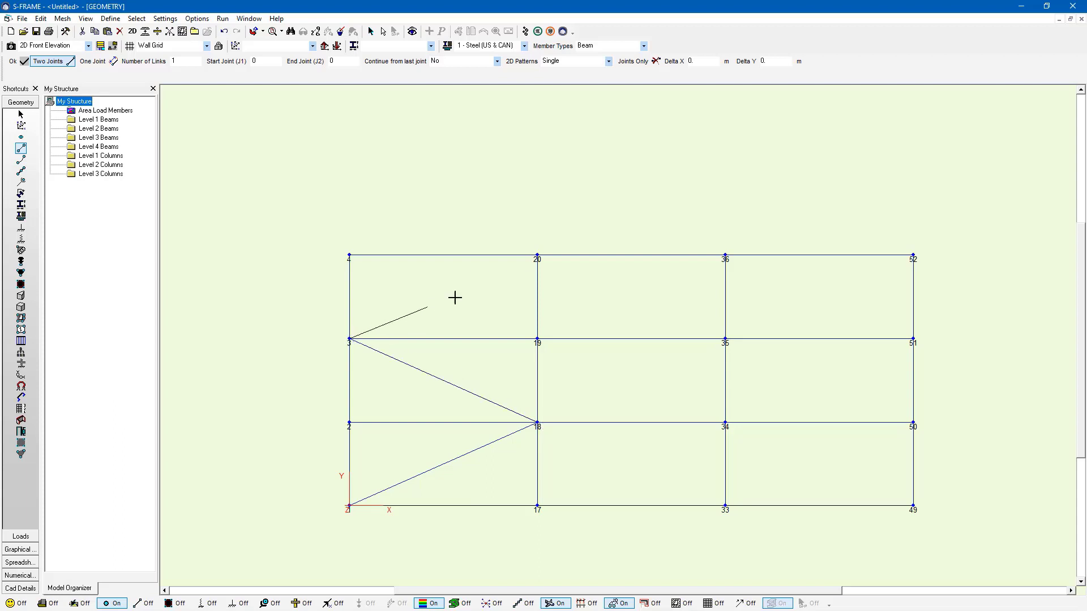
click(93, 61)
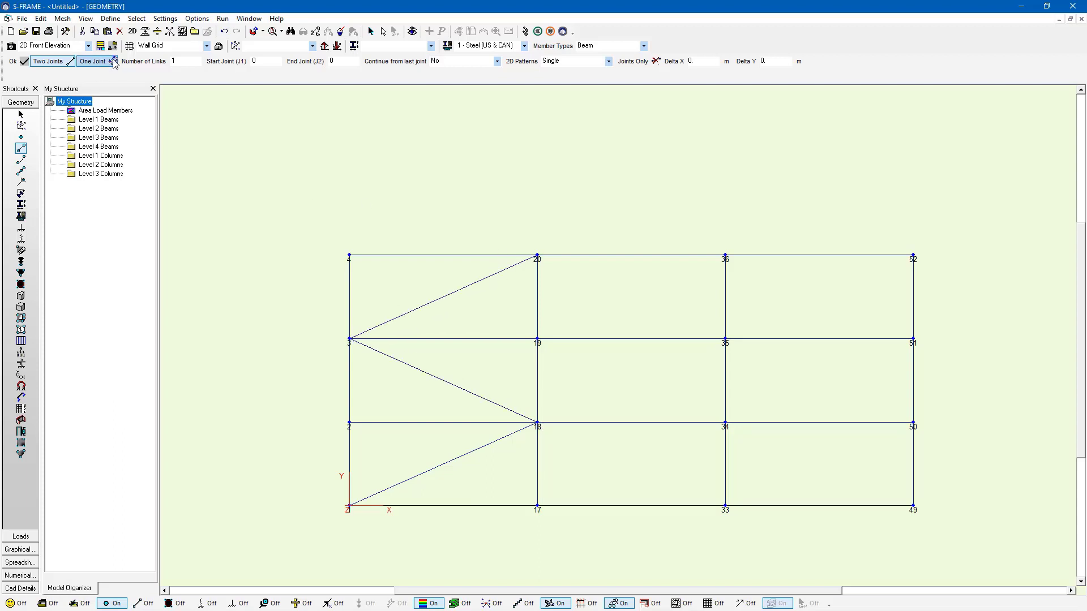
Step: Display the braced frame in the saved Standard 3D view
click(89, 45)
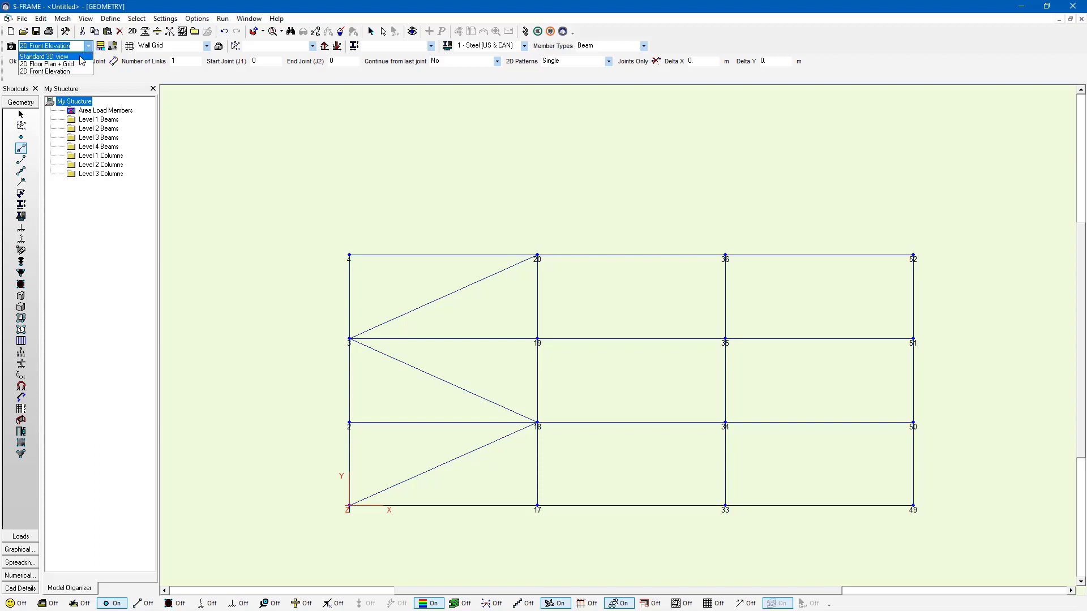
click(45, 56)
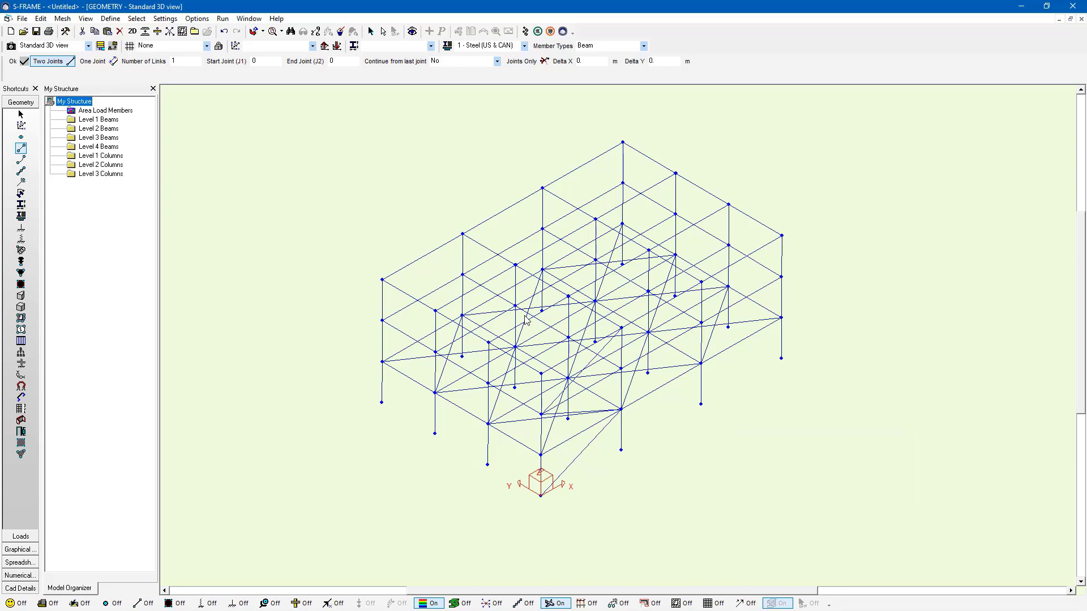
mouse_move(601, 445)
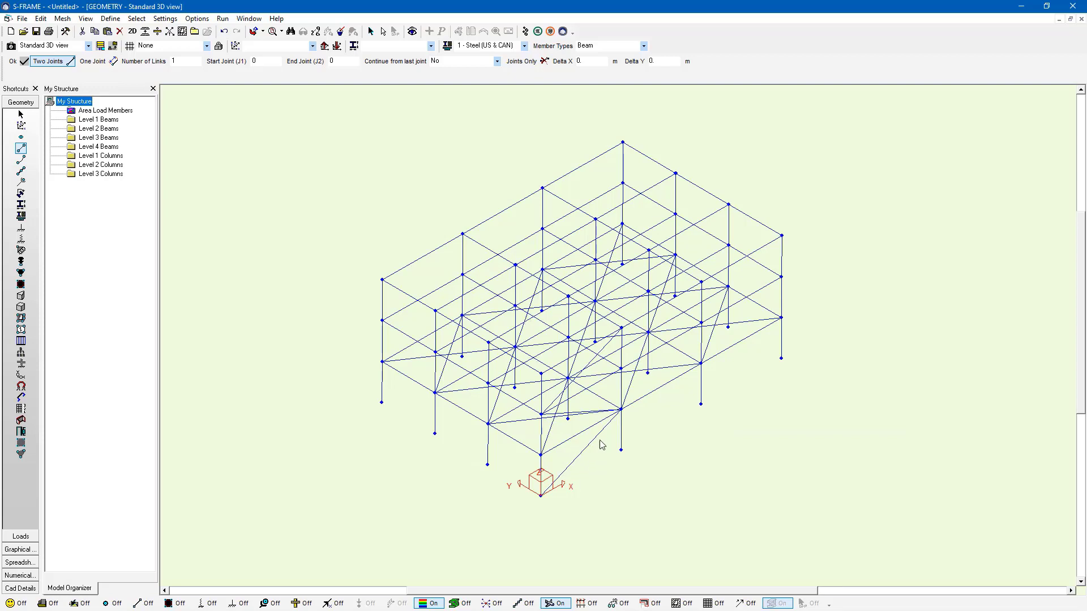
mouse_move(580, 421)
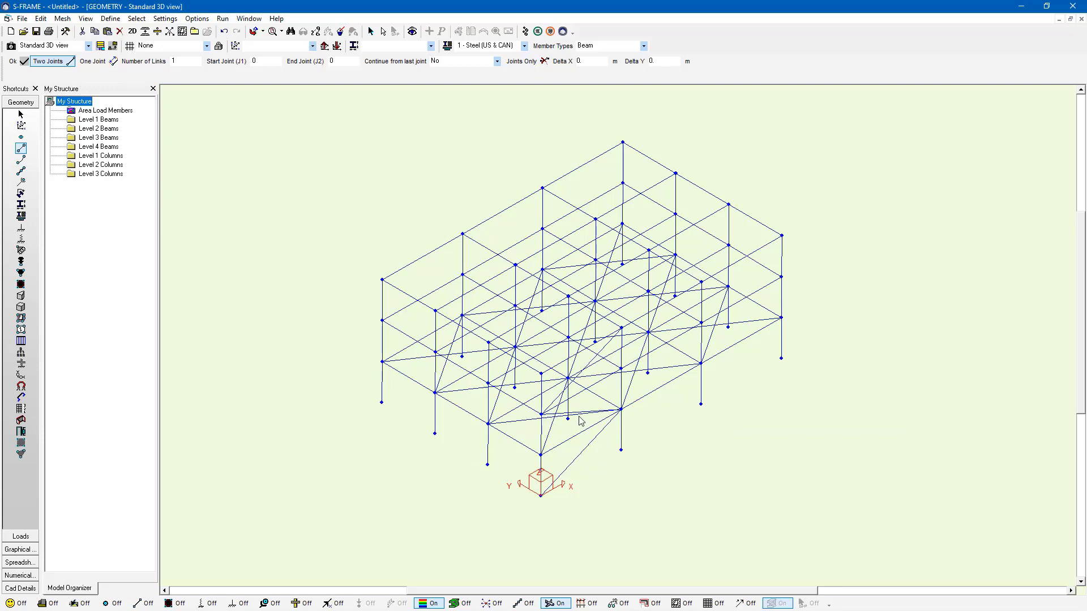
mouse_move(405, 357)
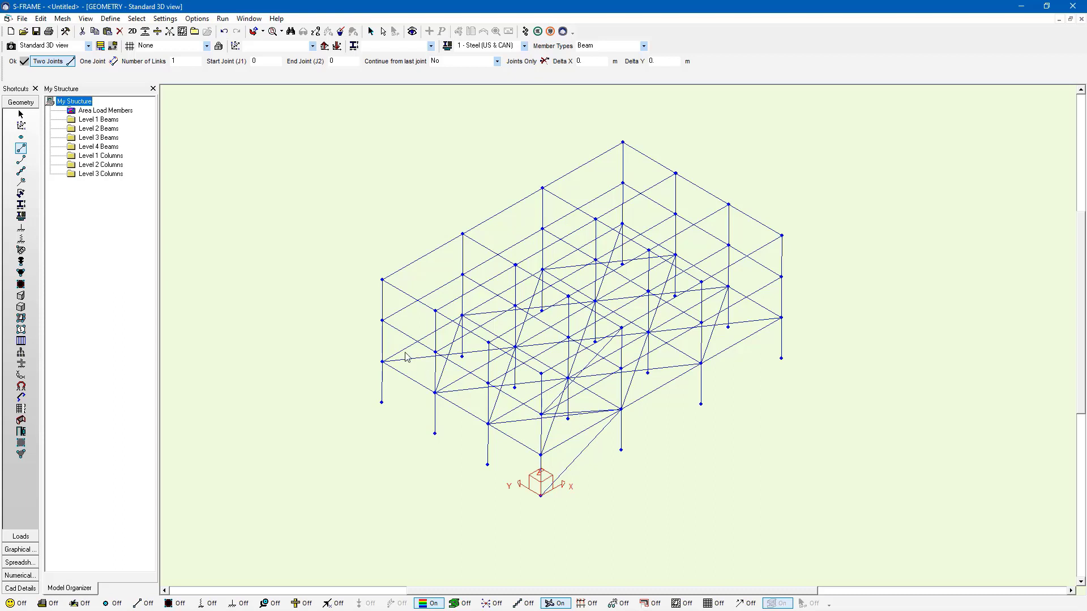
mouse_move(609, 402)
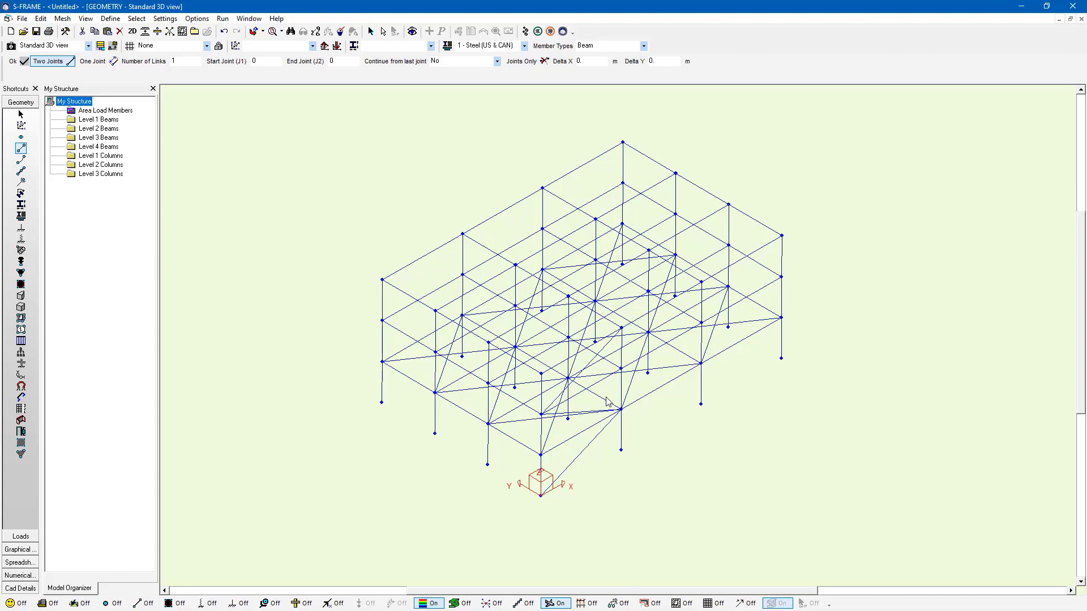